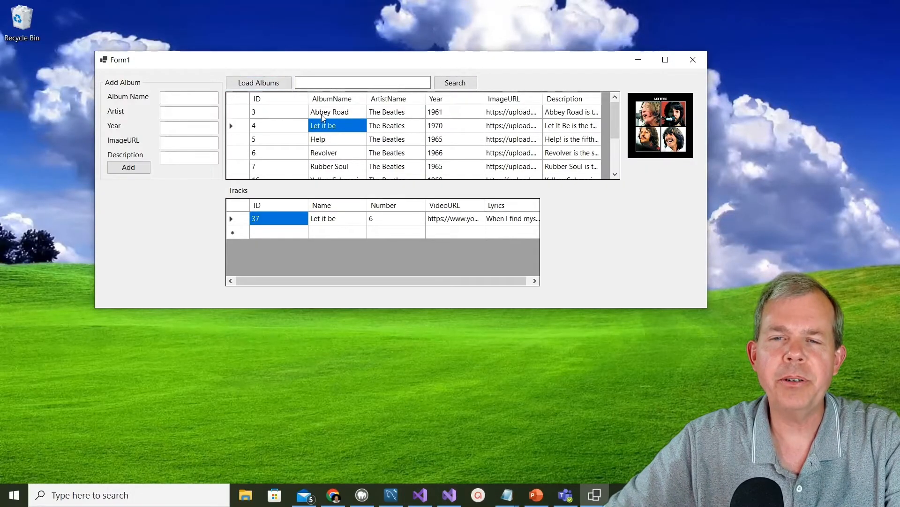
Show the tracks of Abbey Road, Let it be and Help, selecting the Ticket to Ride track.
left_click(322, 111)
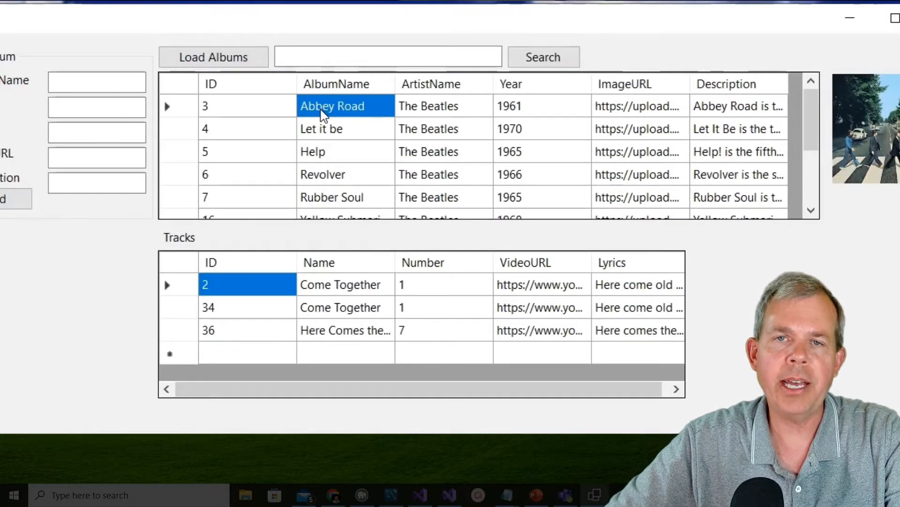
left_click(321, 129)
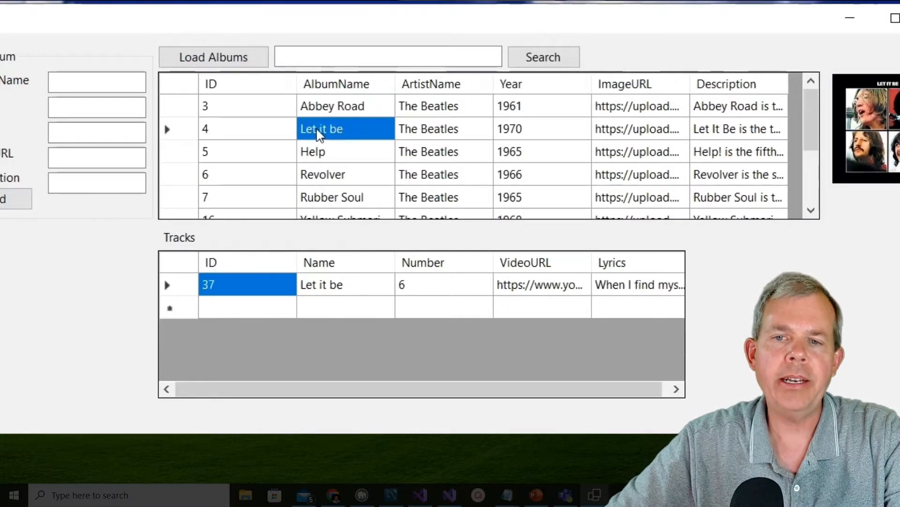
left_click(313, 151)
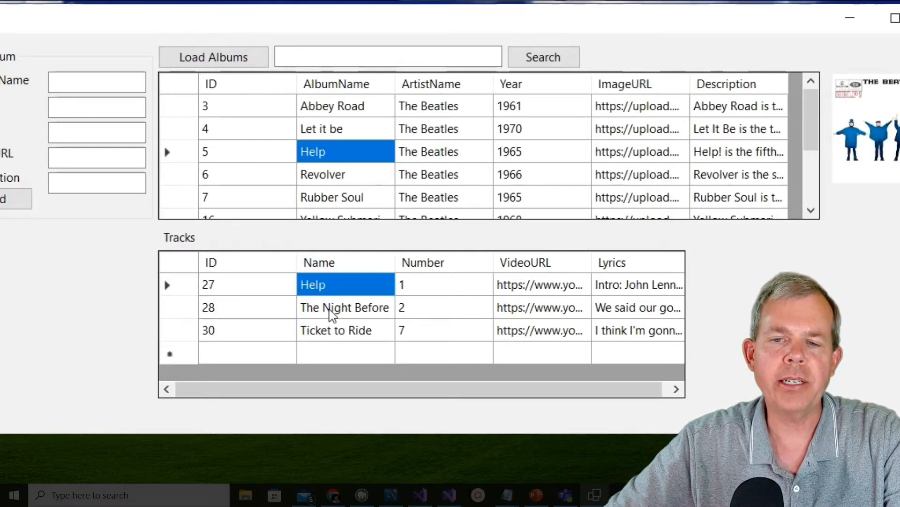
left_click(336, 329)
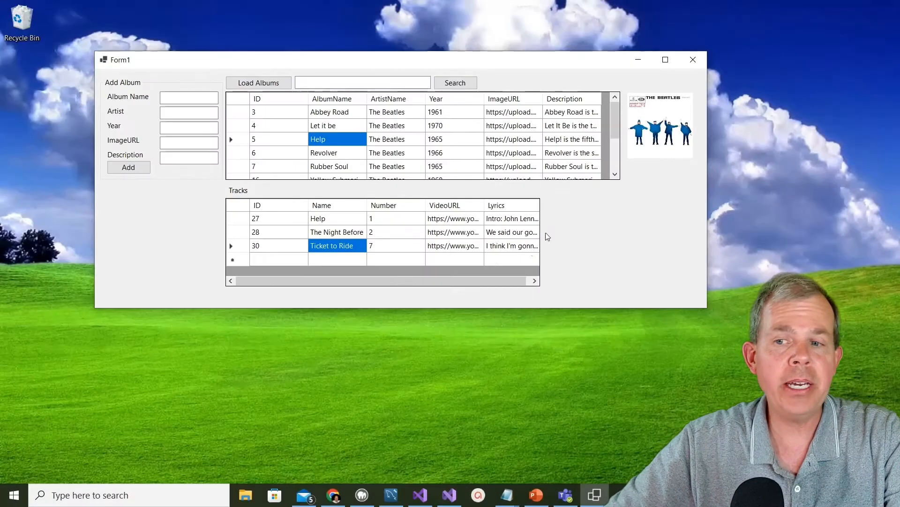
mouse_move(611, 260)
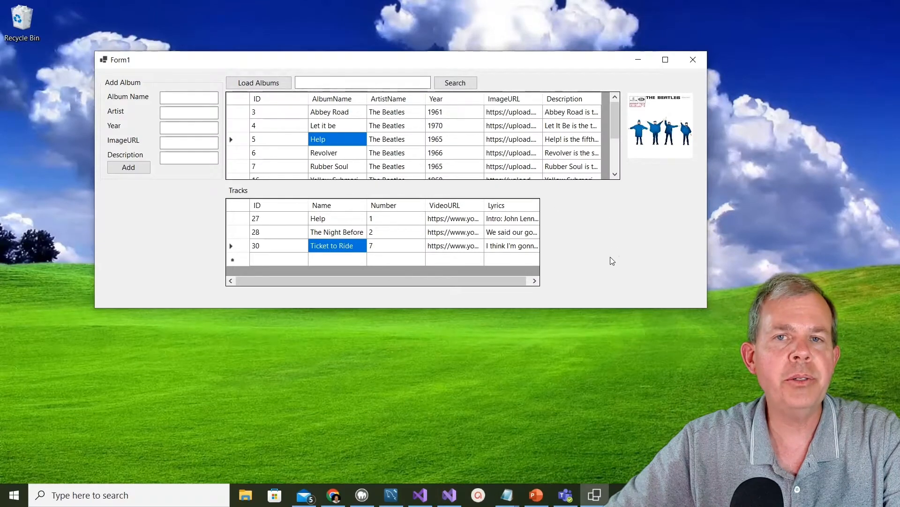
Show Revolver's tracks, which come up empty in the Tracks grid.
left_click(323, 152)
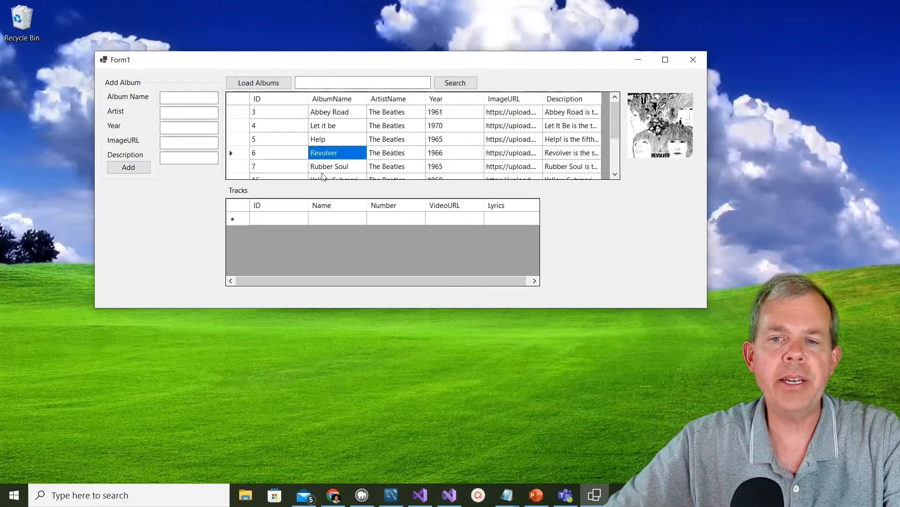
left_click(329, 166)
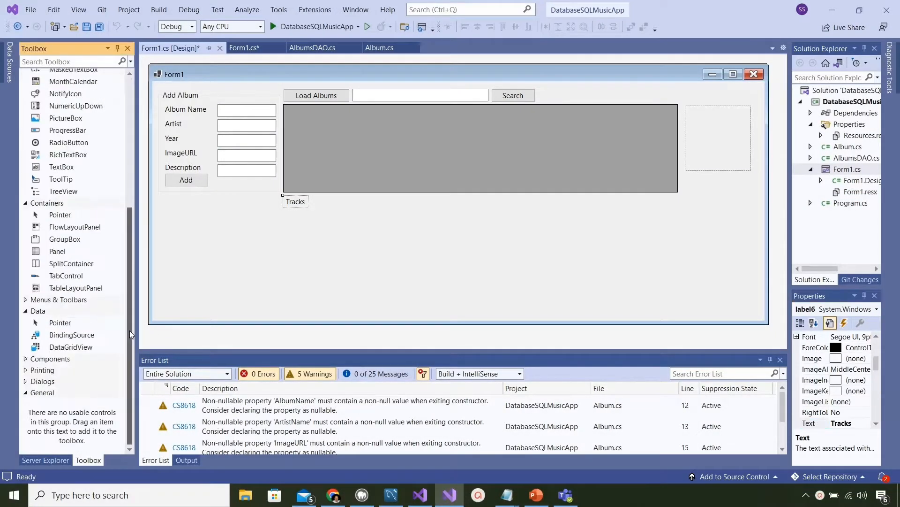
Place a new DataGridView under the Tracks label and widen it to match the albums grid.
left_click_drag(71, 346, 237, 247)
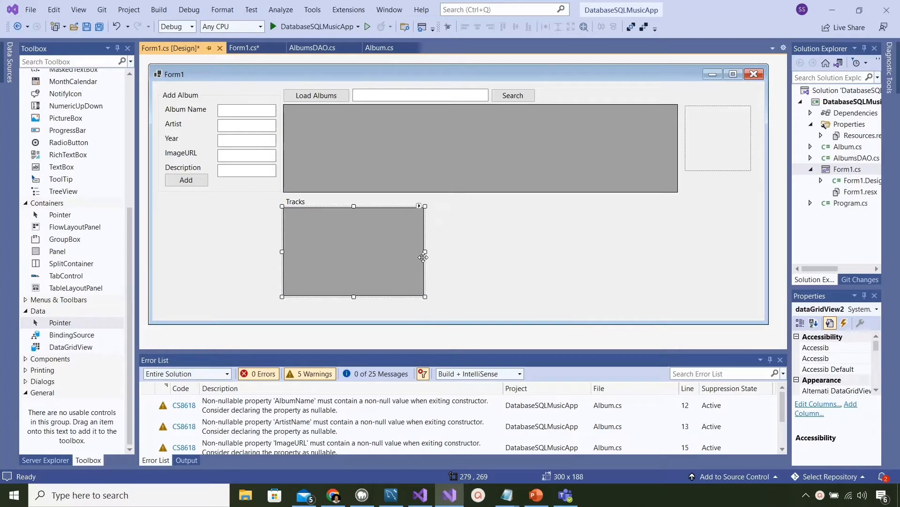
left_click_drag(423, 251, 645, 251)
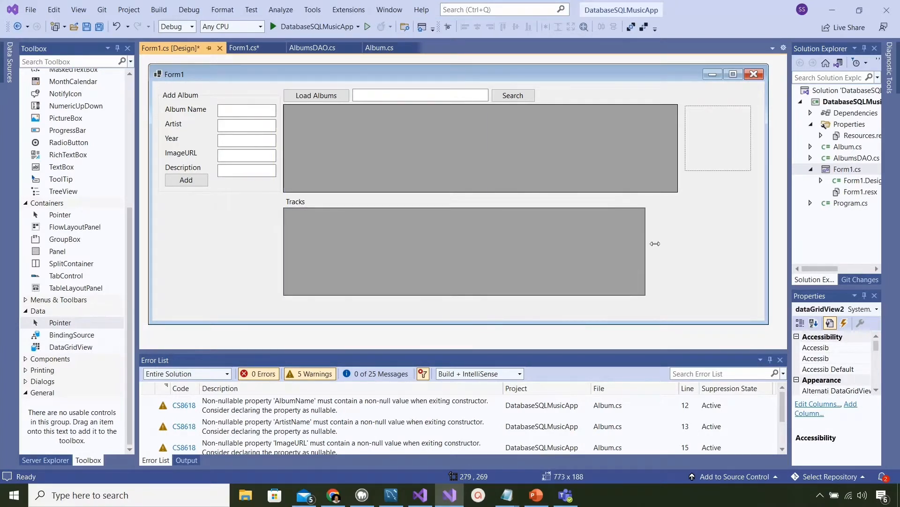
left_click_drag(645, 249, 625, 249)
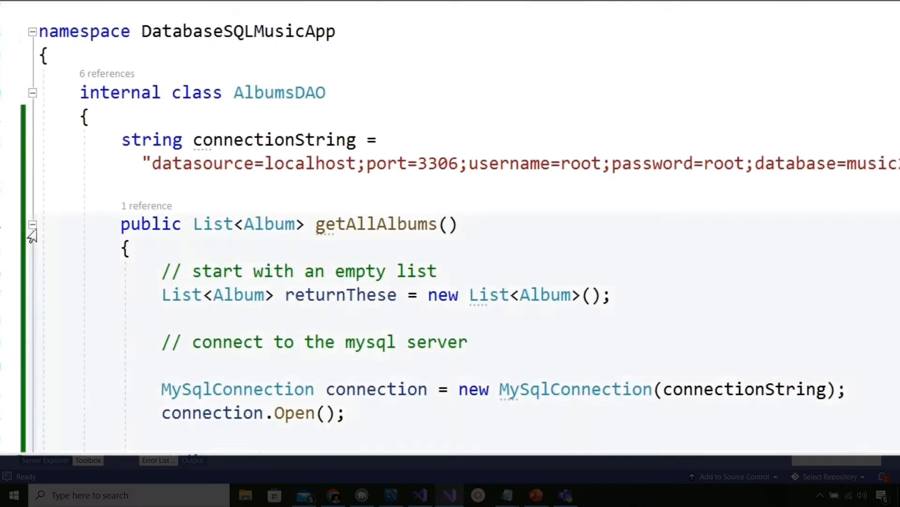
Collapse getAllAlbums, re-expand searchTitles and scroll through its code to select it.
left_click(33, 224)
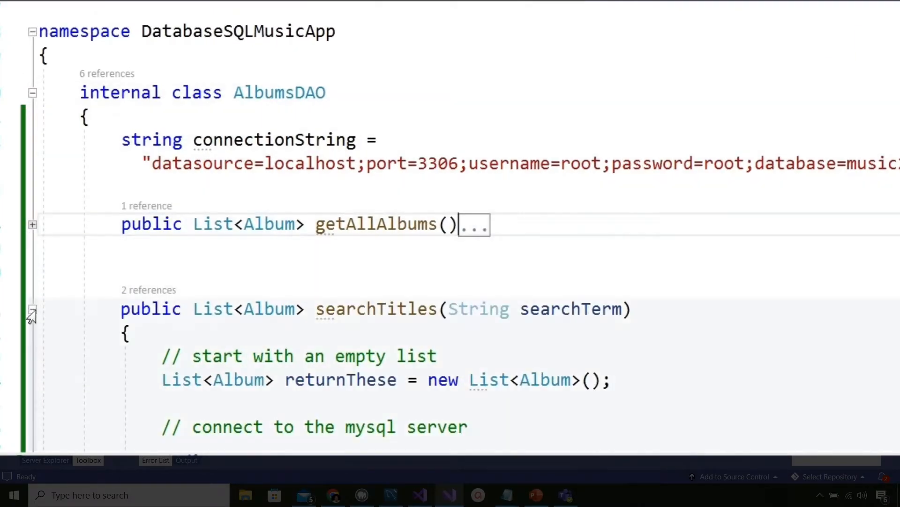
scroll("down", 3)
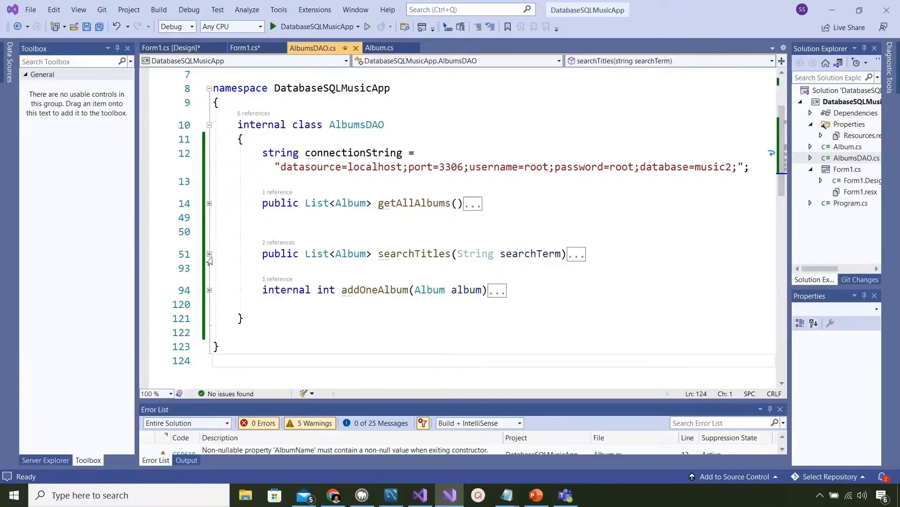
left_click(210, 253)
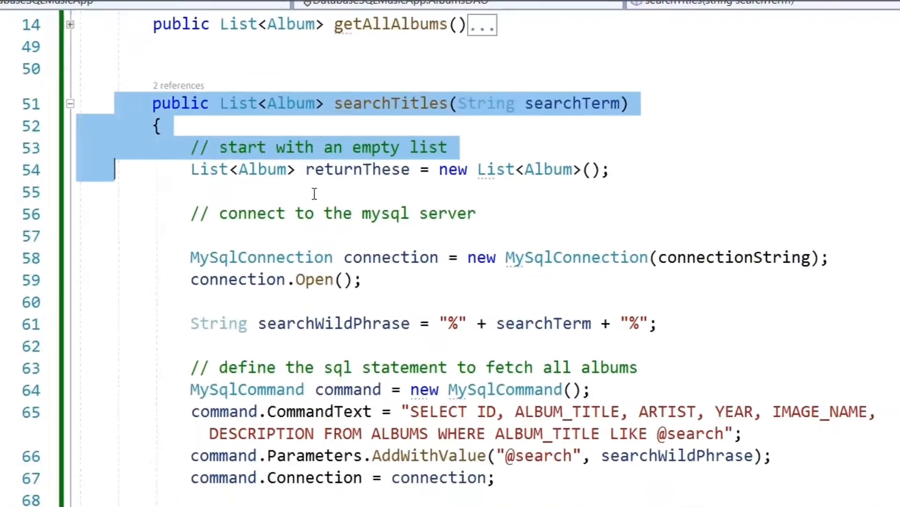
scroll("down", 3)
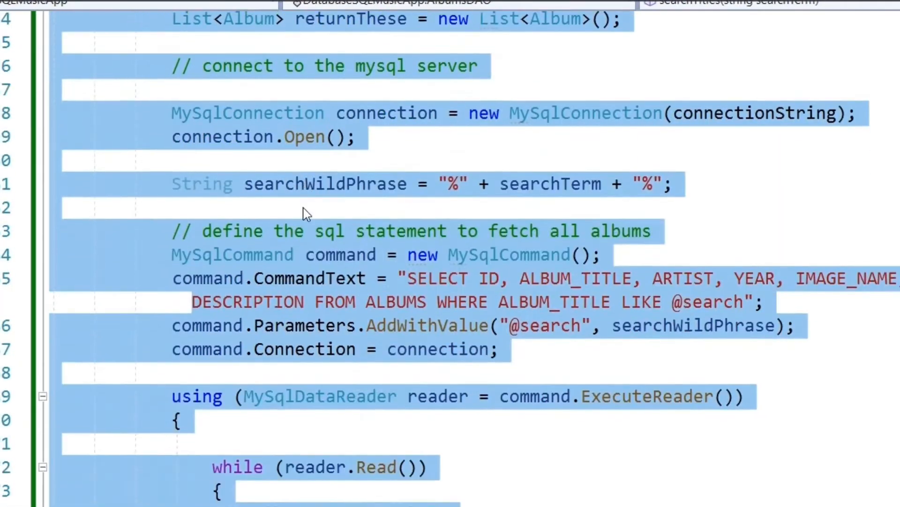
scroll("down", 3)
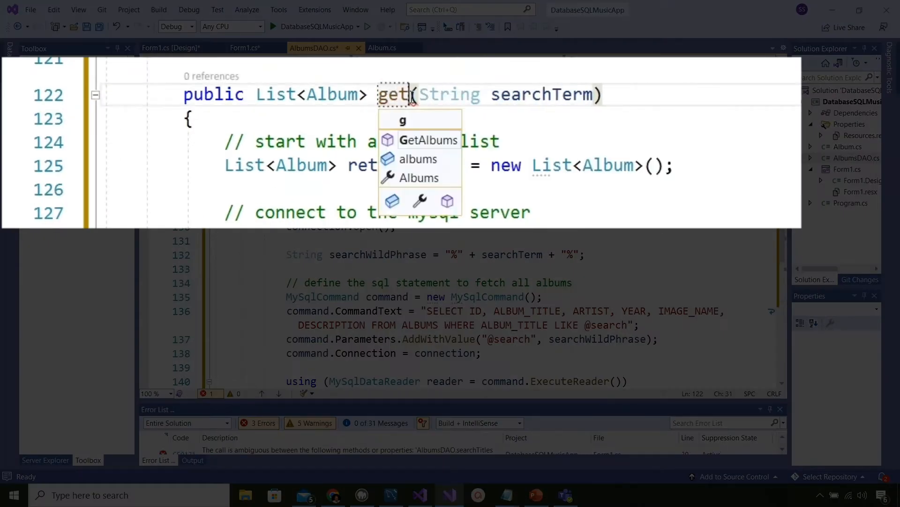
Rename the pasted method getTracksForAlbum and change its parameter to int albumID.
type("Tracks")
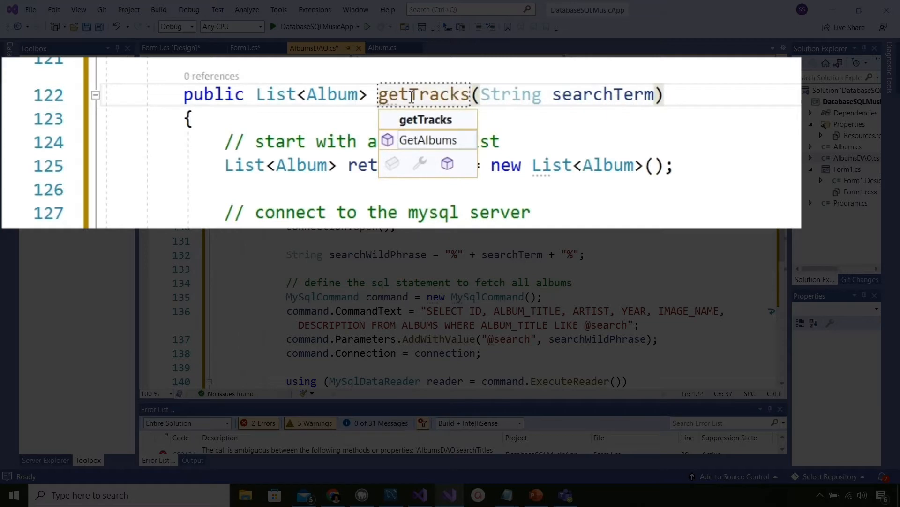
type("ForAlbum")
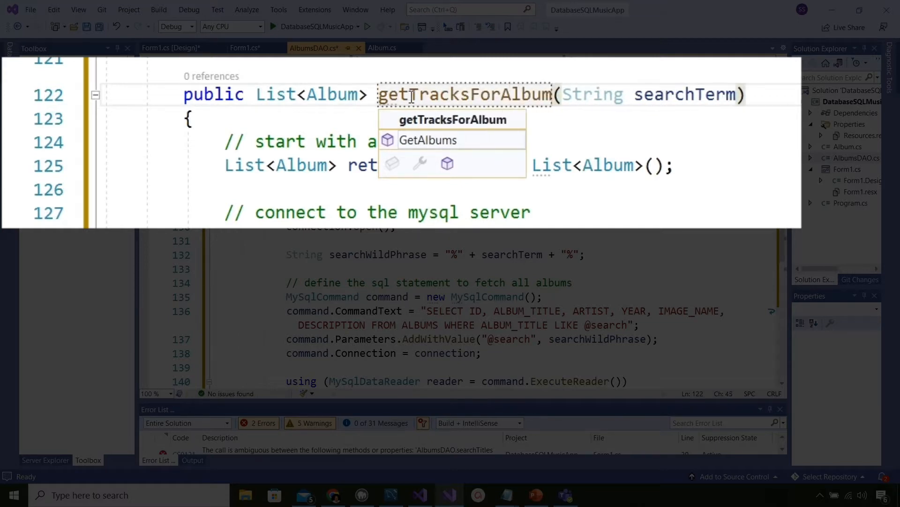
double_click(593, 94)
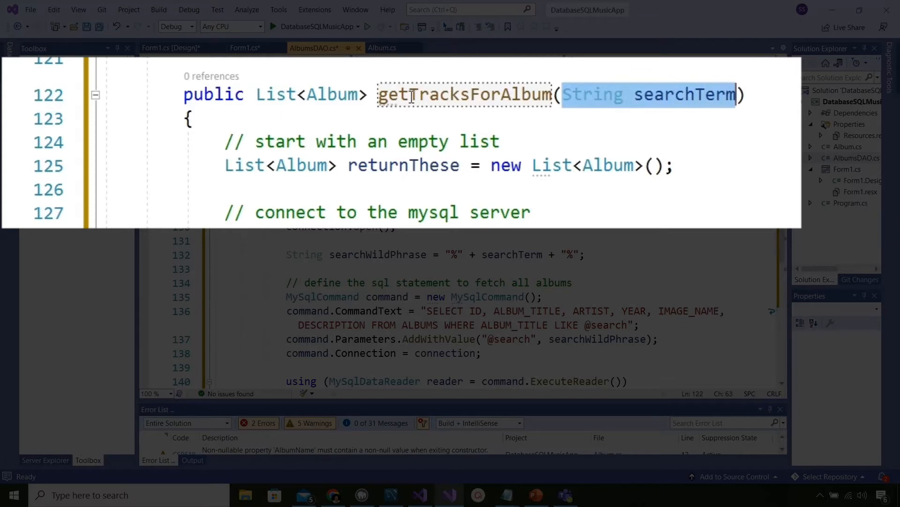
type("int albumID")
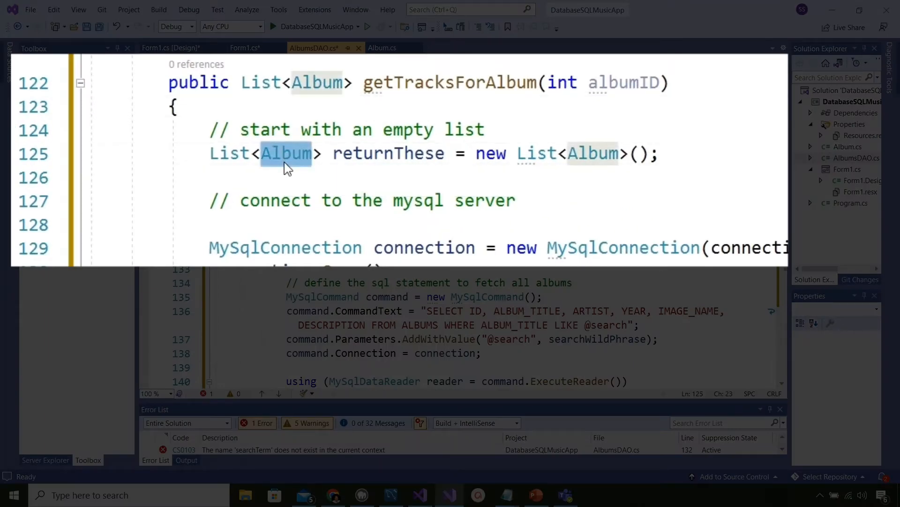
Switch the method's result list type from Album to Track.
type("Track")
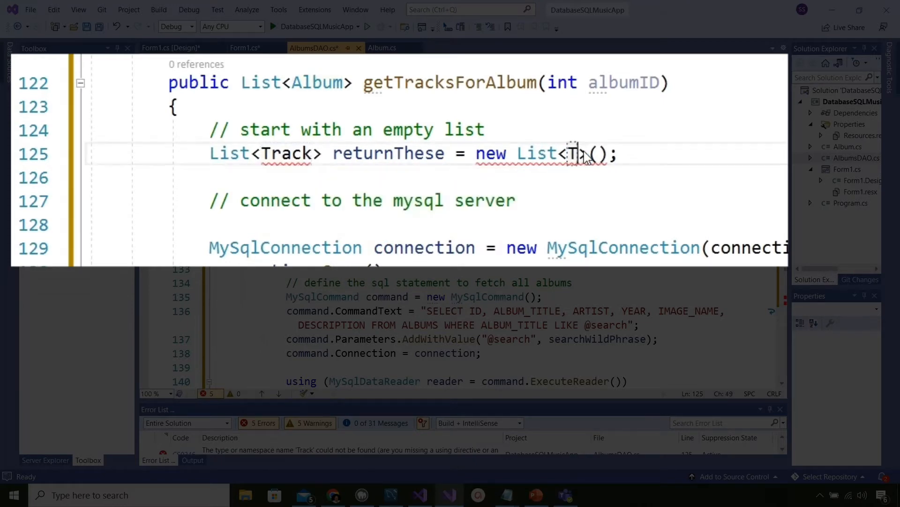
type("rack")
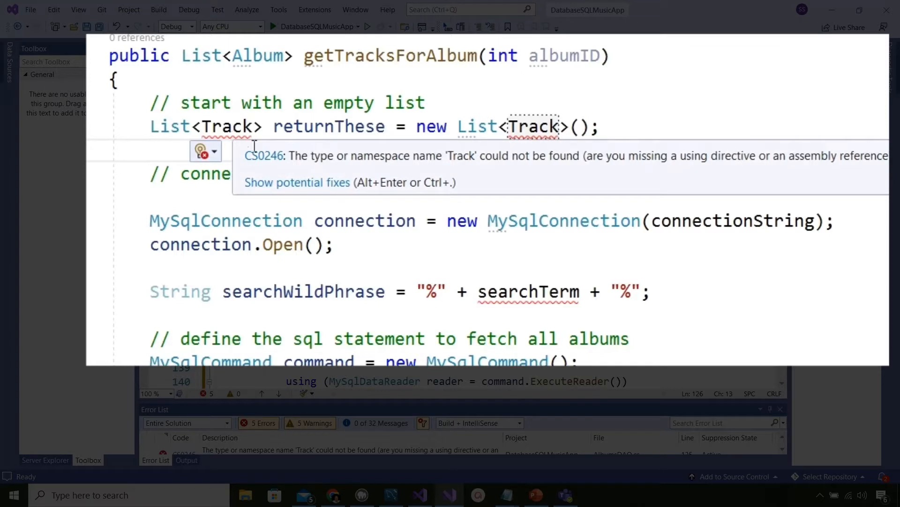
Generate the missing Track class in a new file and open Track.cs from Solution Explorer.
left_click(201, 150)
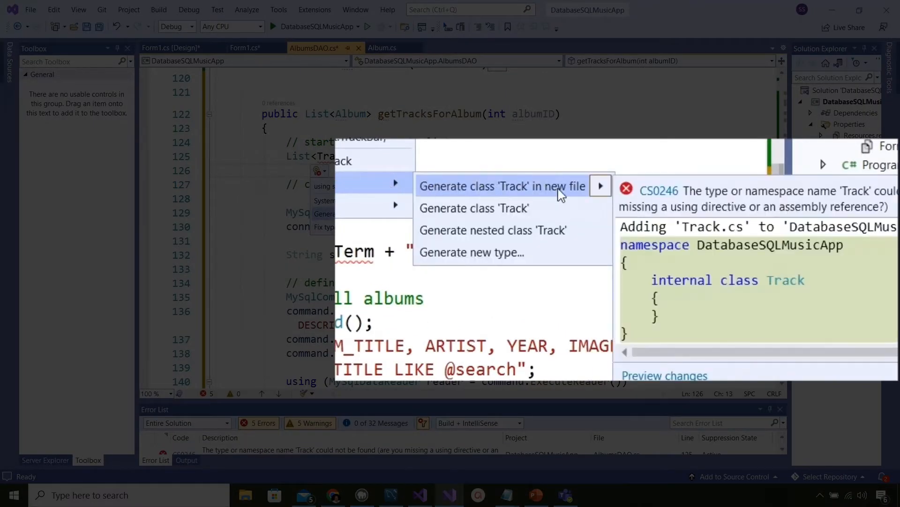
left_click(501, 186)
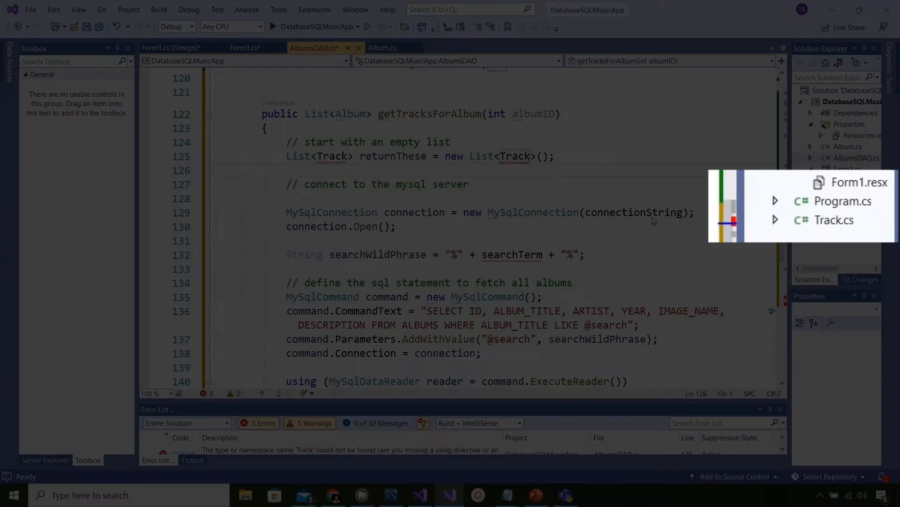
left_click(836, 219)
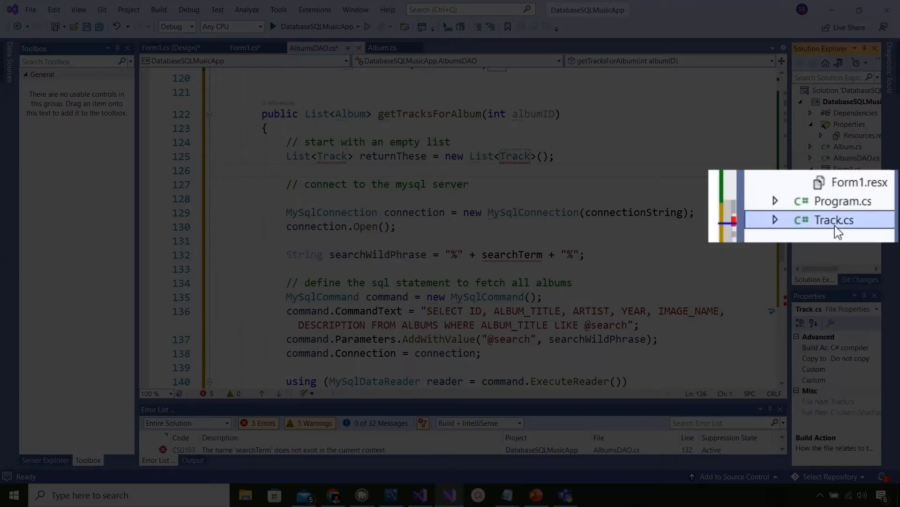
double_click(832, 219)
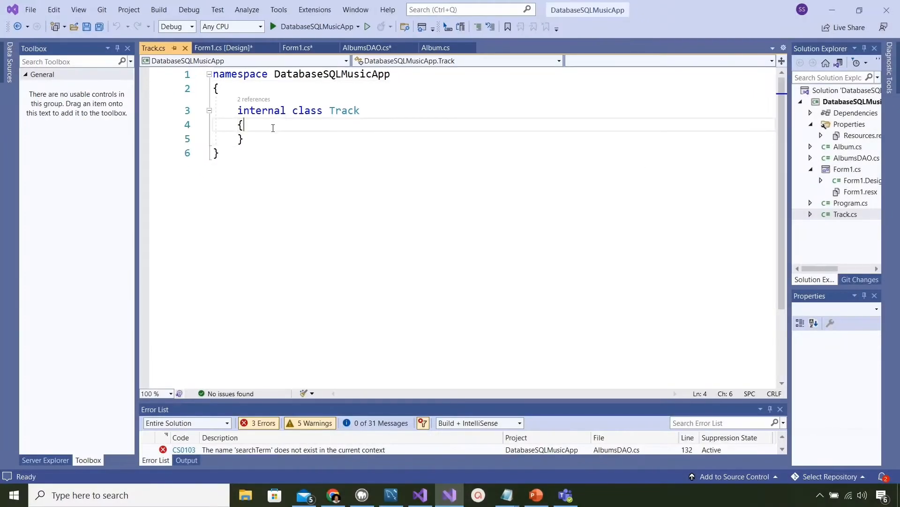
Add ID, Name, Number and VideoURL properties to Track with the prop snippet.
type("prop")
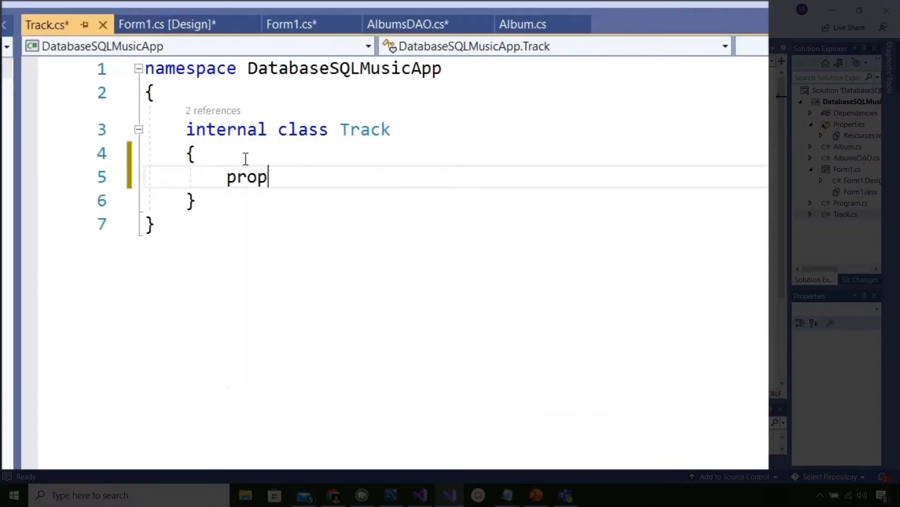
key("Tab")
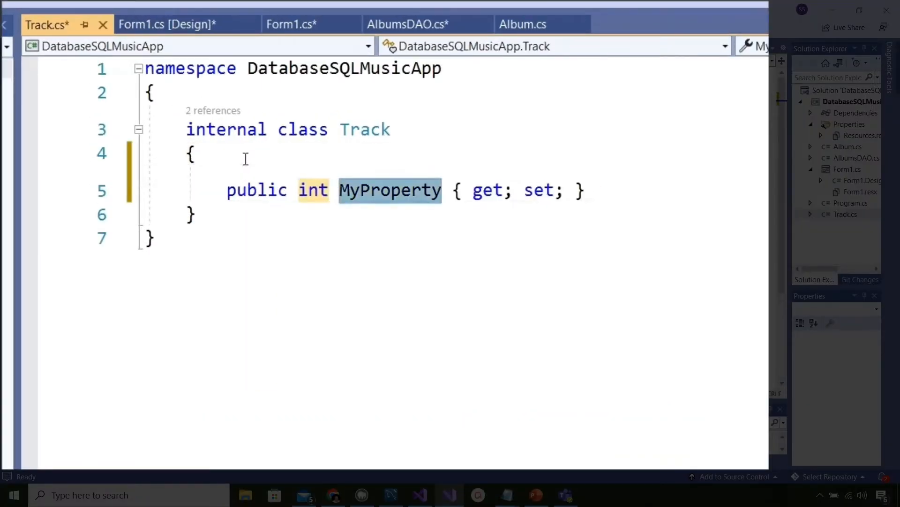
type("ID")
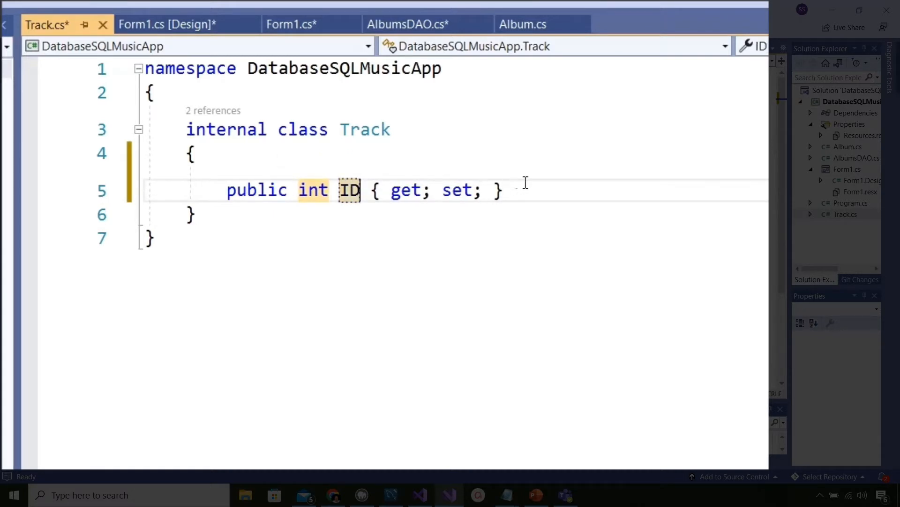
type("public string Name { get; set;")
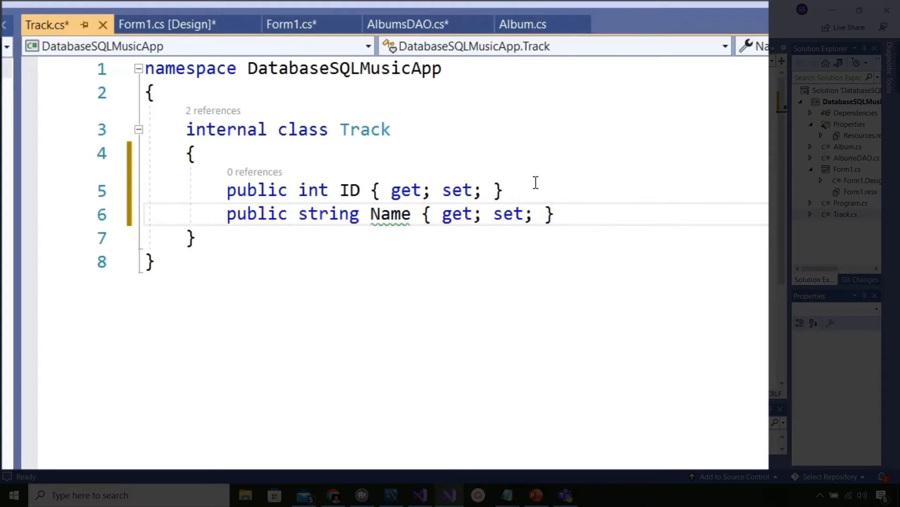
type("pro")
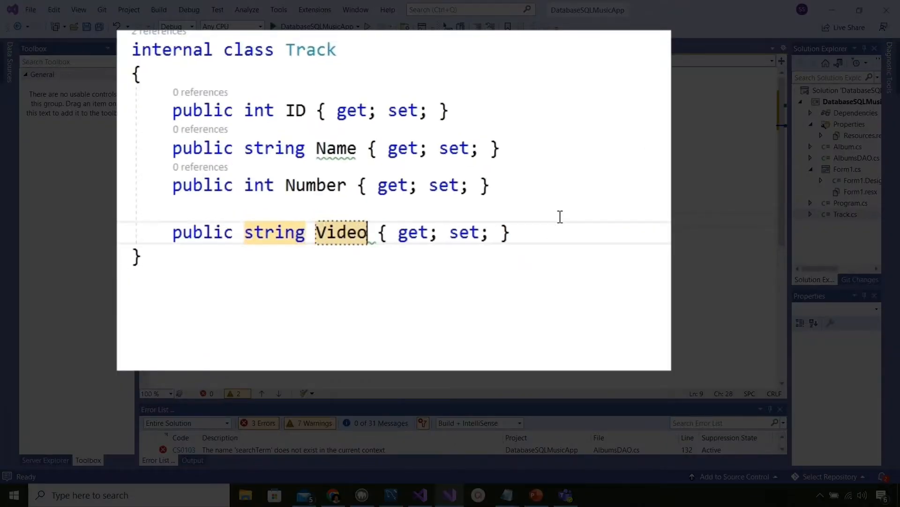
type("URL")
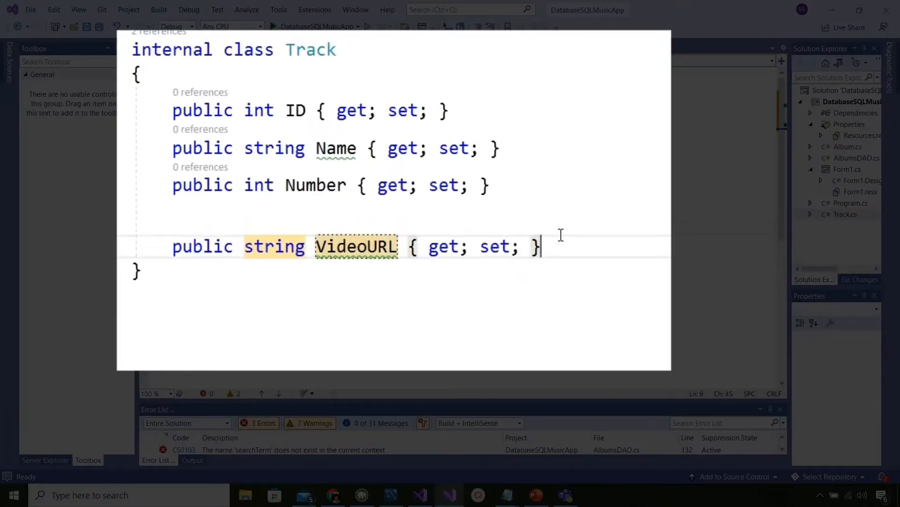
Add a string Lyrics property to Track, then return to AlbumsDAO.
type("prop")
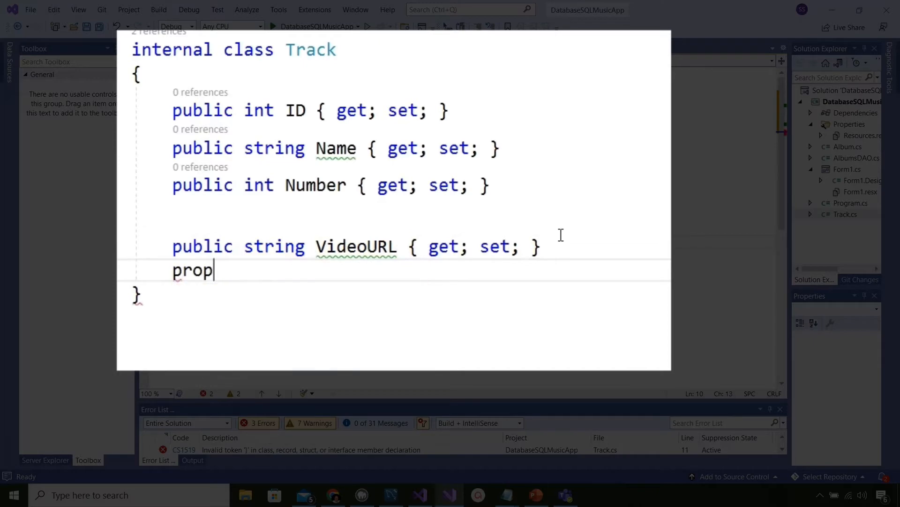
type("Ly { get; set;")
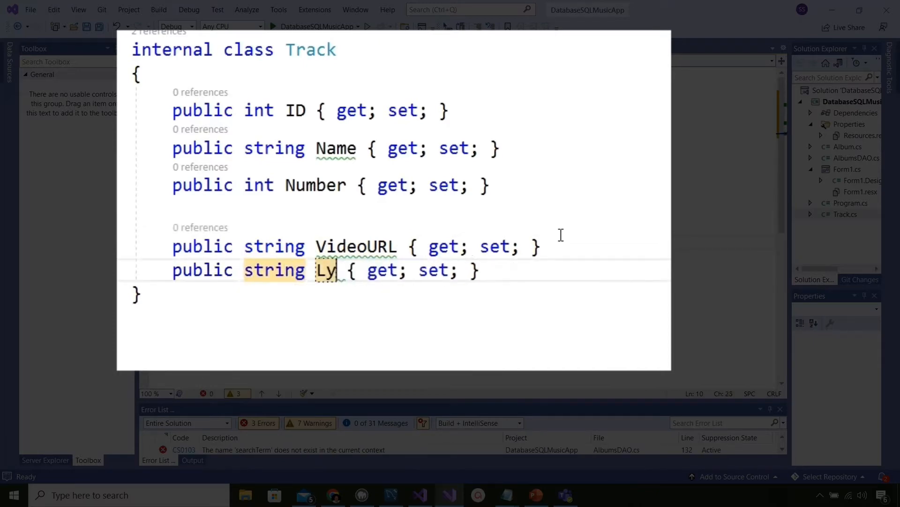
type("rics")
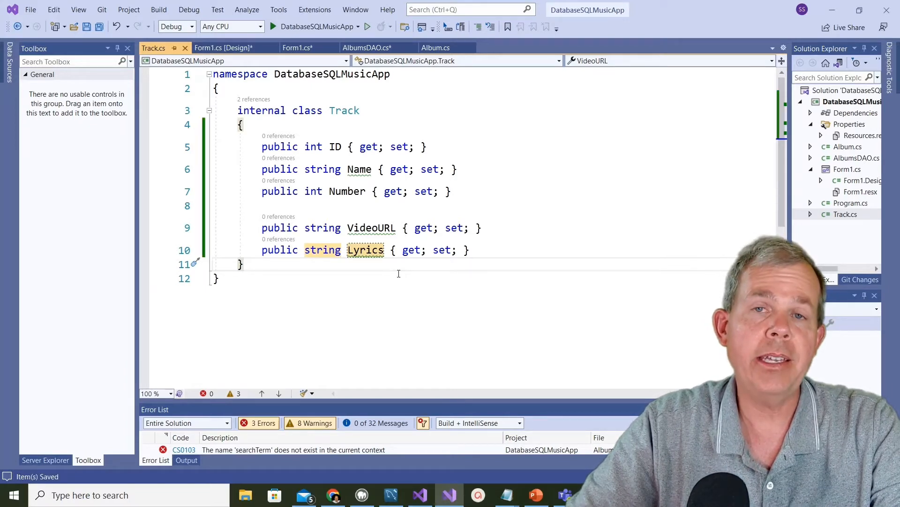
left_click(367, 48)
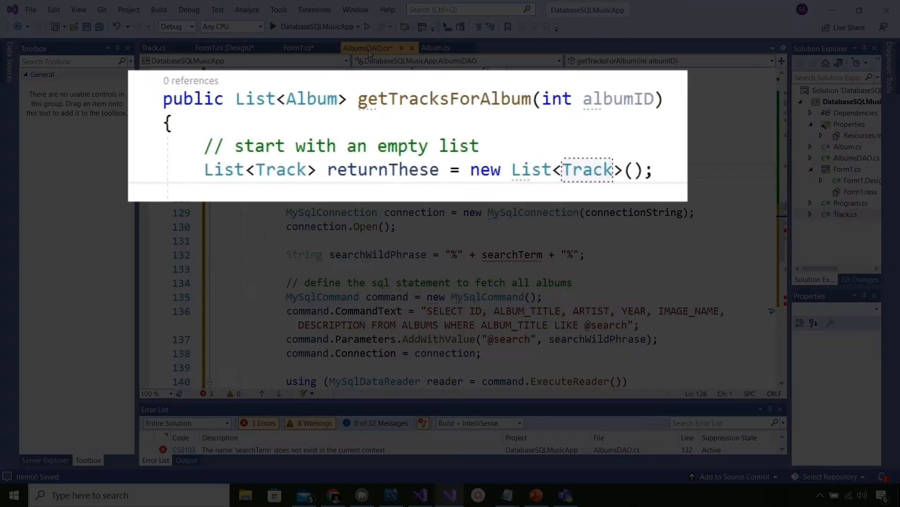
double_click(281, 170)
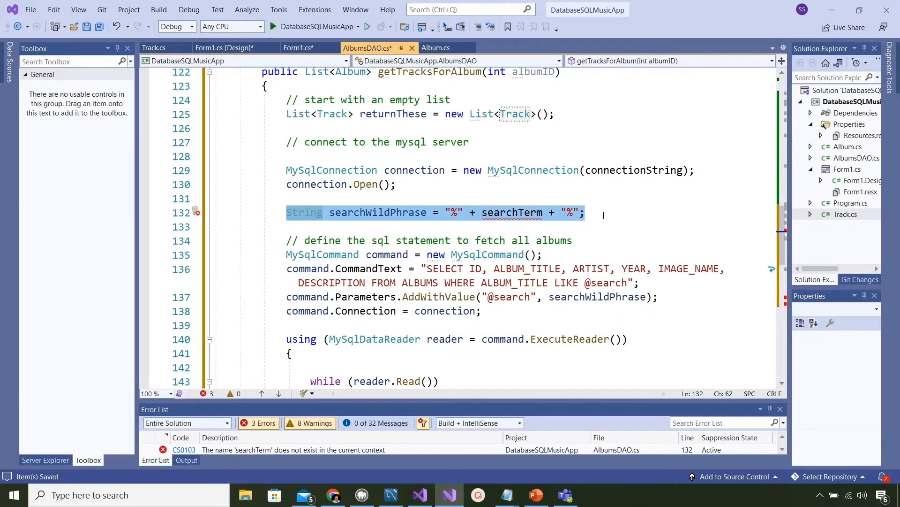
key("Delete")
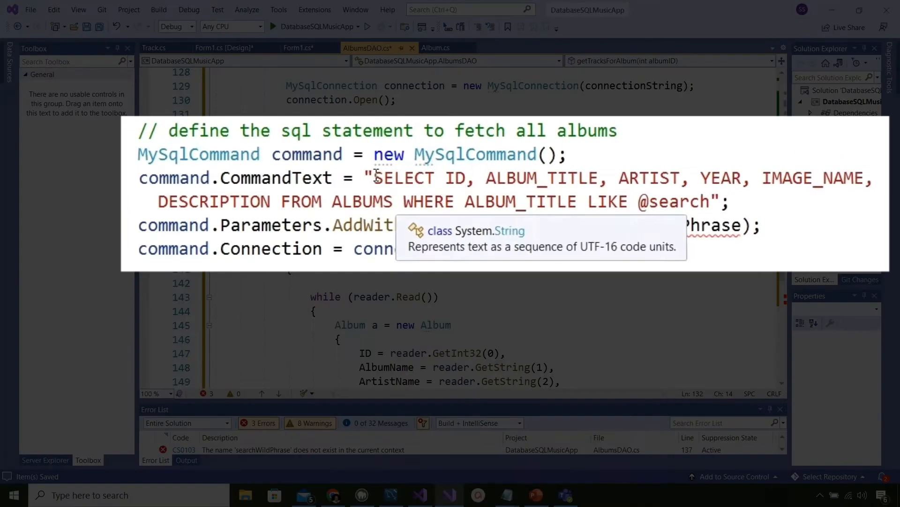
left_click_drag(373, 177, 707, 201)
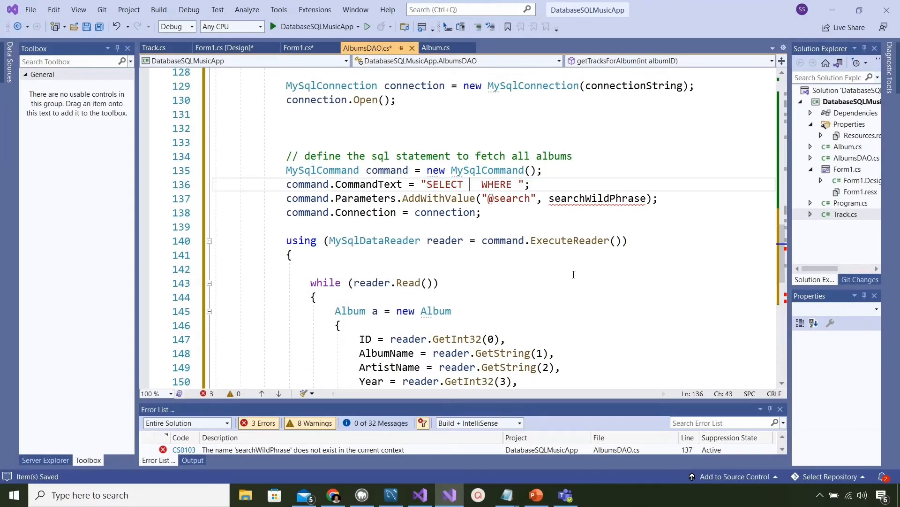
type("* F")
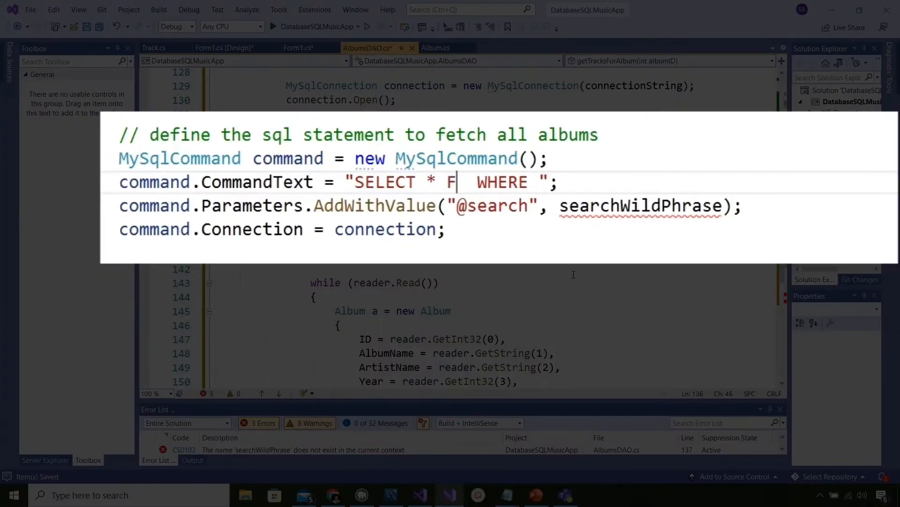
type("ROM TRACK")
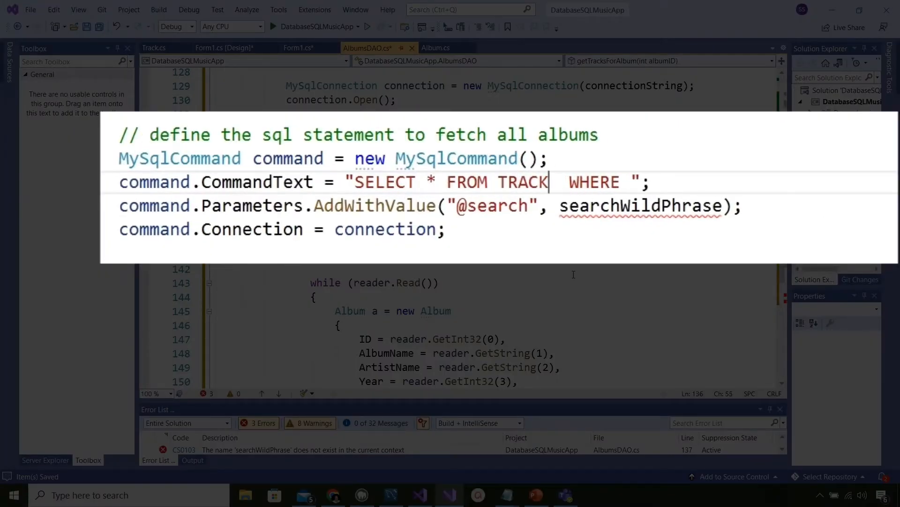
type("S")
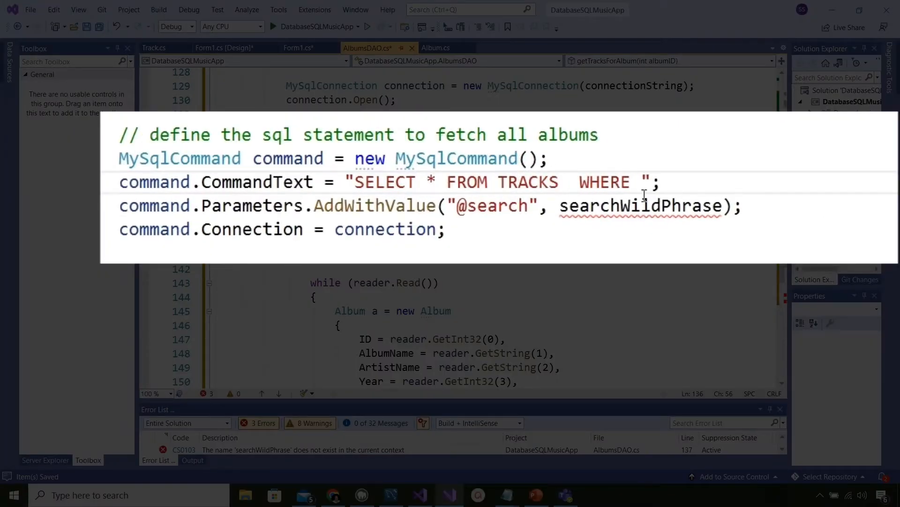
type("ALBUM")
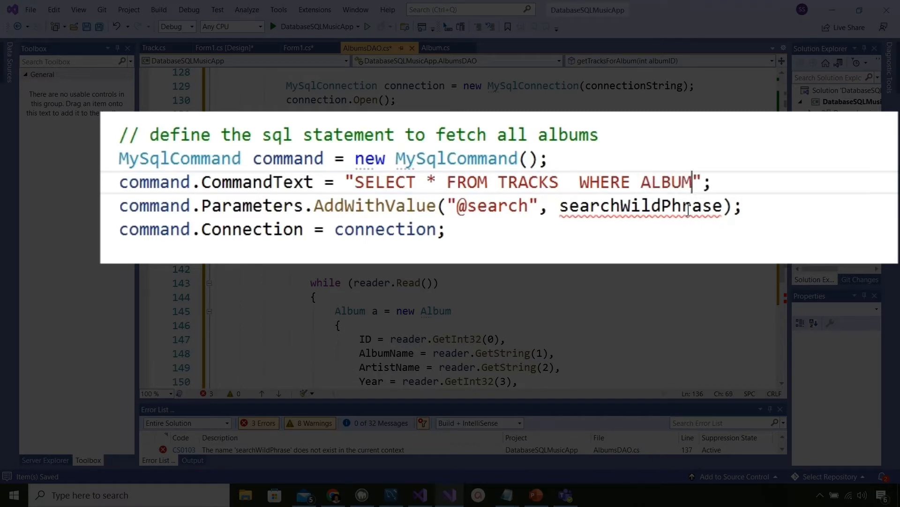
type("ID =")
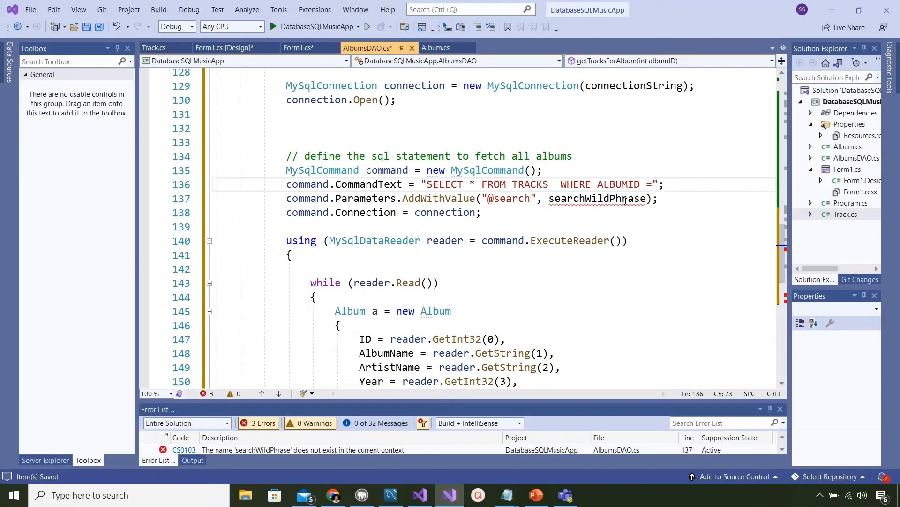
type("@albumi")
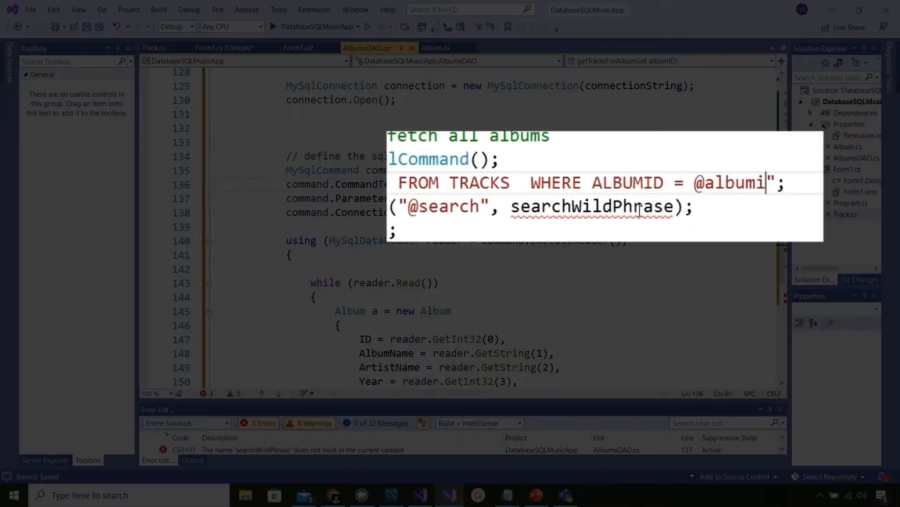
type("d")
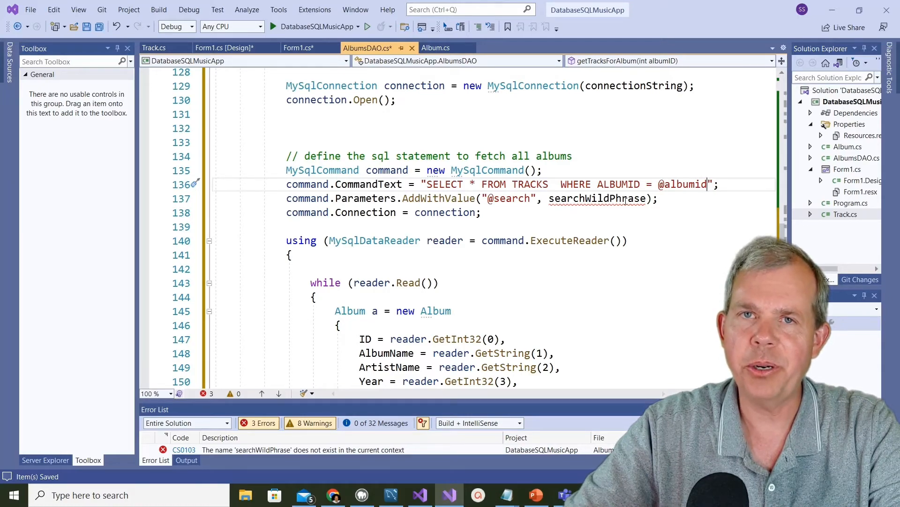
left_click(333, 494)
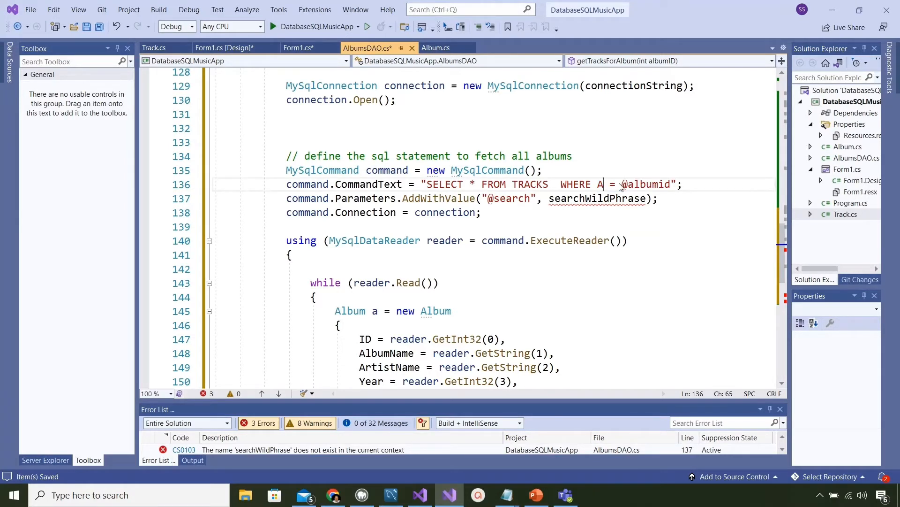
type("lbum")
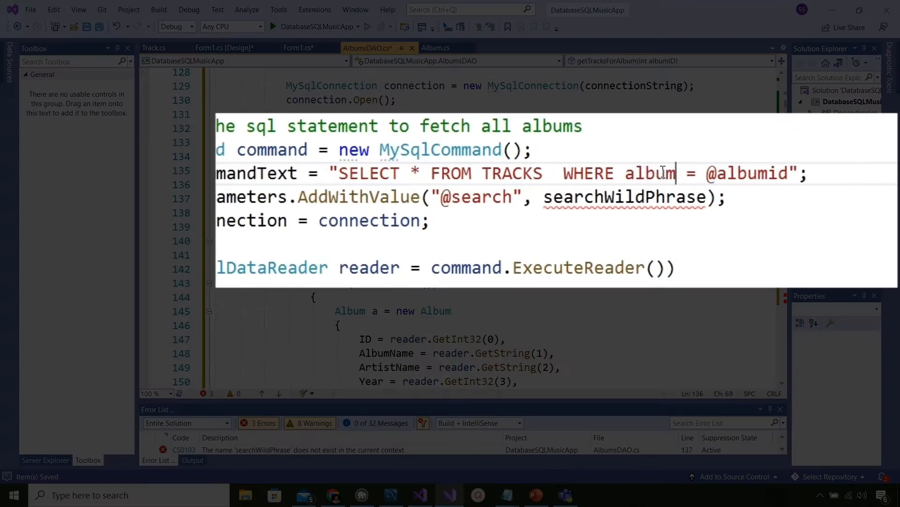
type("s_ID")
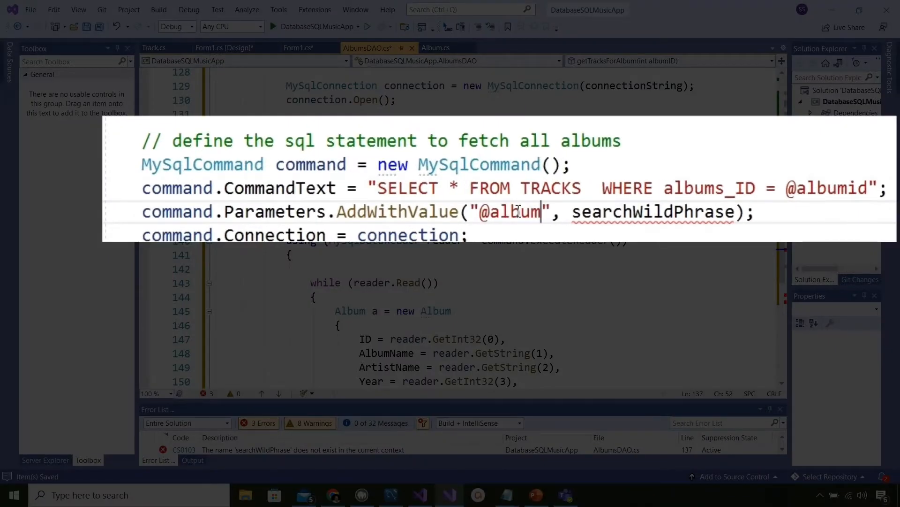
type("id")
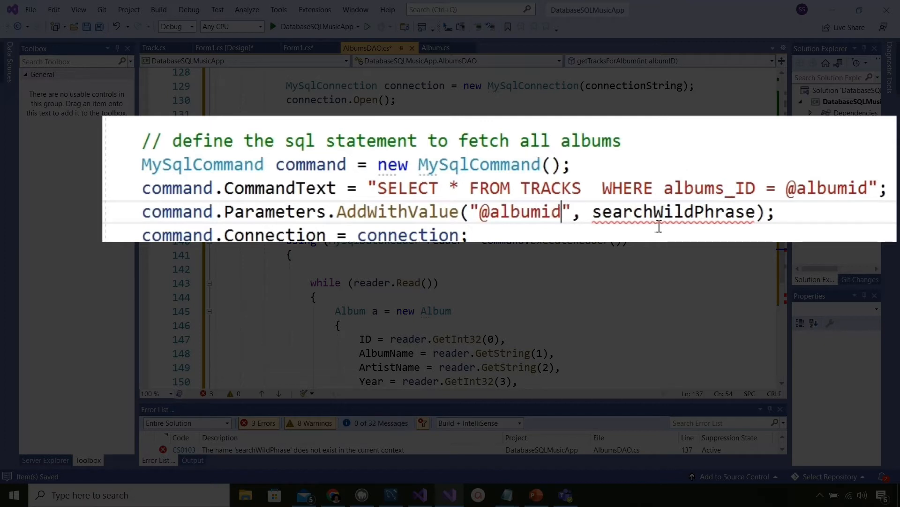
type("al")
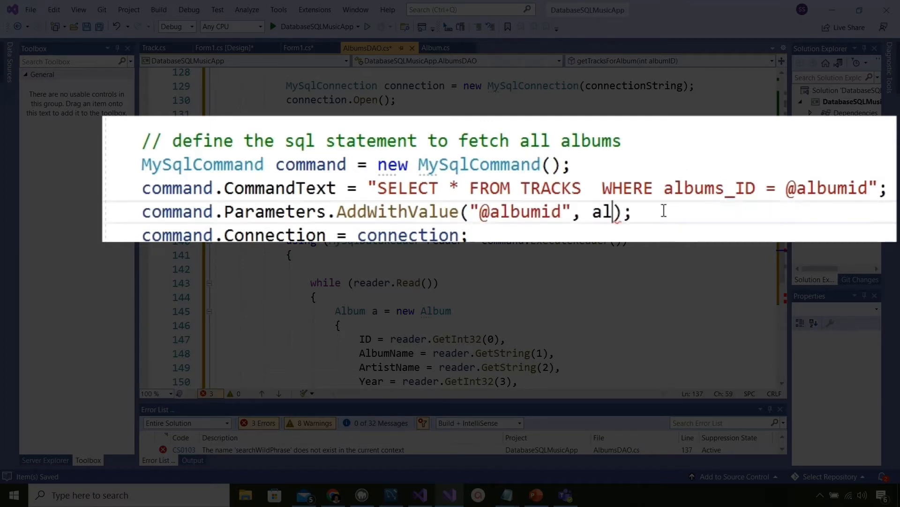
type("bumID")
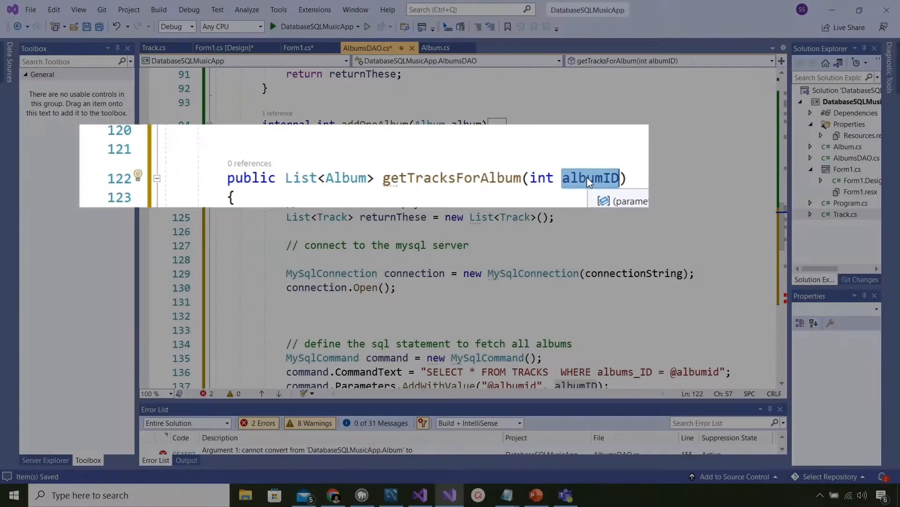
Change the reader loop to create Track objects instead of Album.
scroll("down", 3)
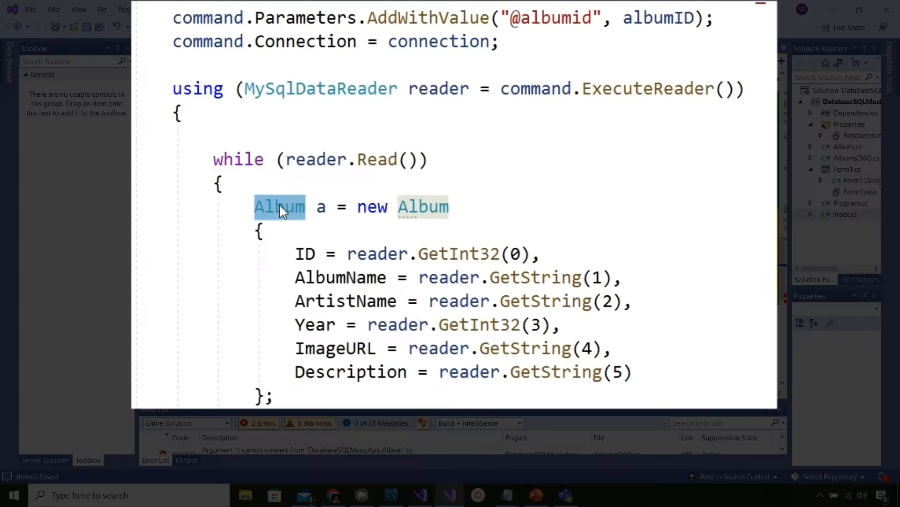
type("Track t = new Track")
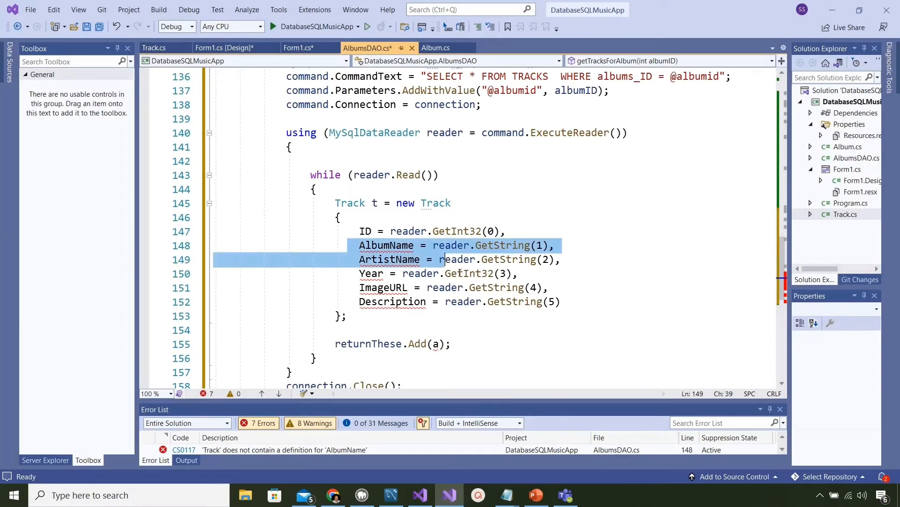
Fill each Track's Name, Number, VideoURL and Lyrics from reader columns 1-4.
left_click_drag(443, 259, 565, 301)
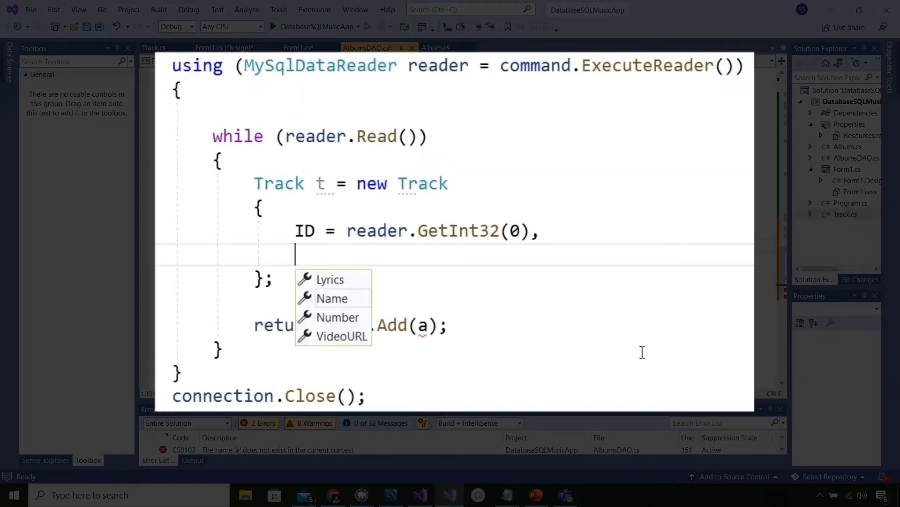
type("Name = reader.GetString(1),")
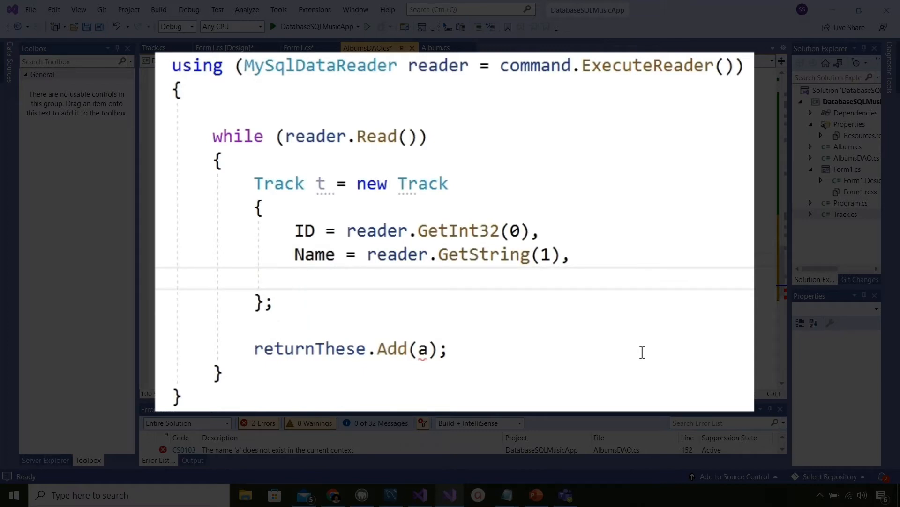
type("Number = reader.GetInt32(2),")
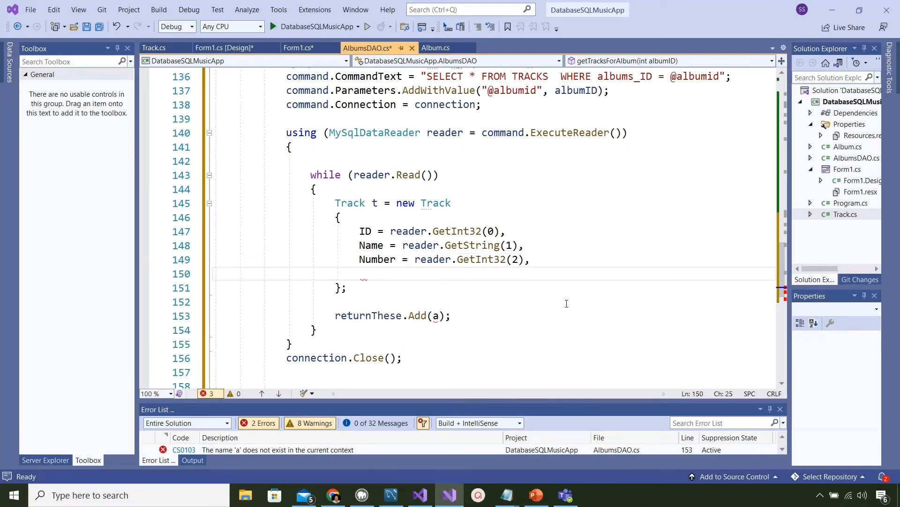
type("VideoURL = reader.GetString(3),")
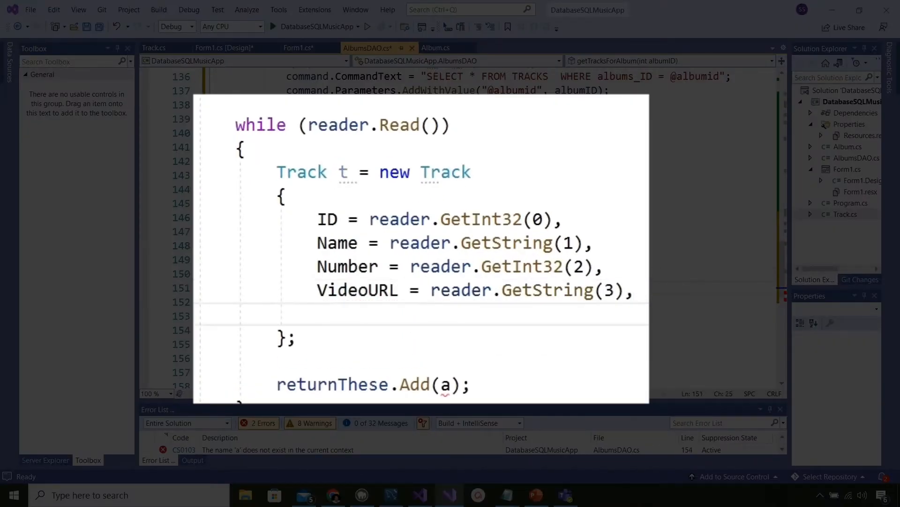
type("Lyrics")
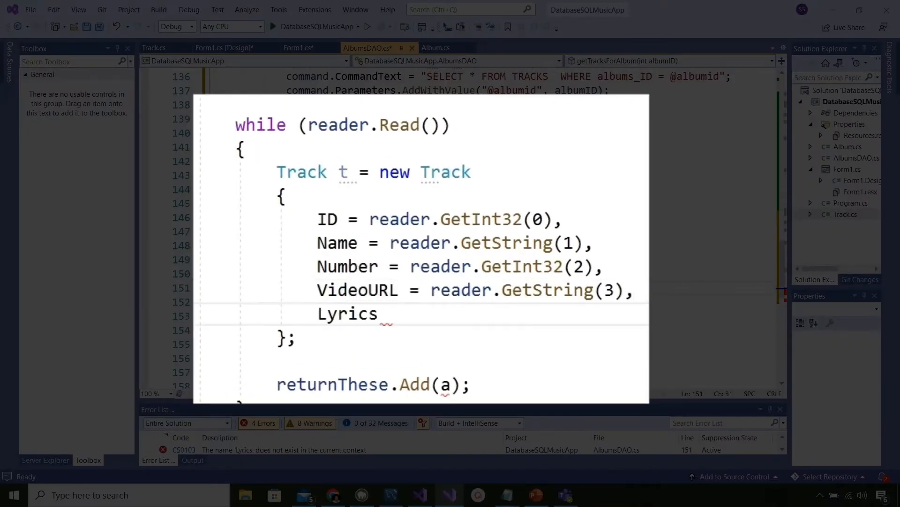
key("Backspace")
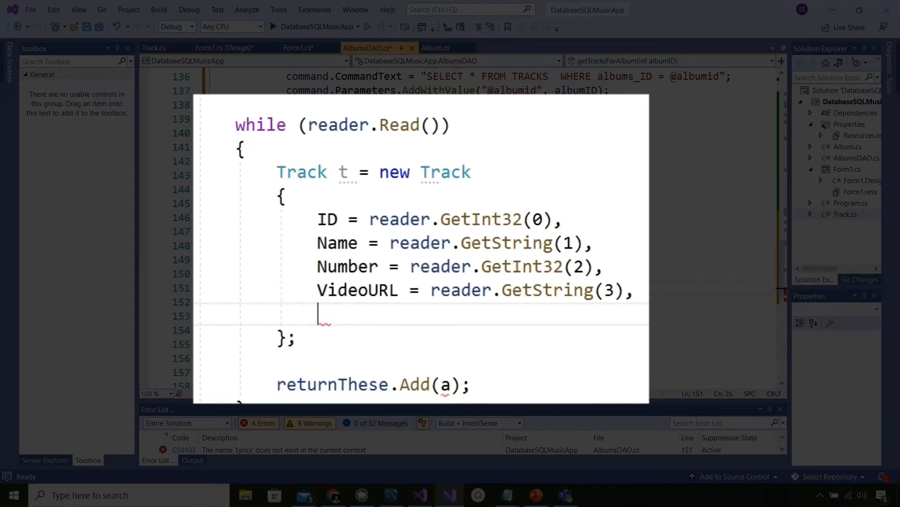
type("Lyrics = reader.GetString(4),")
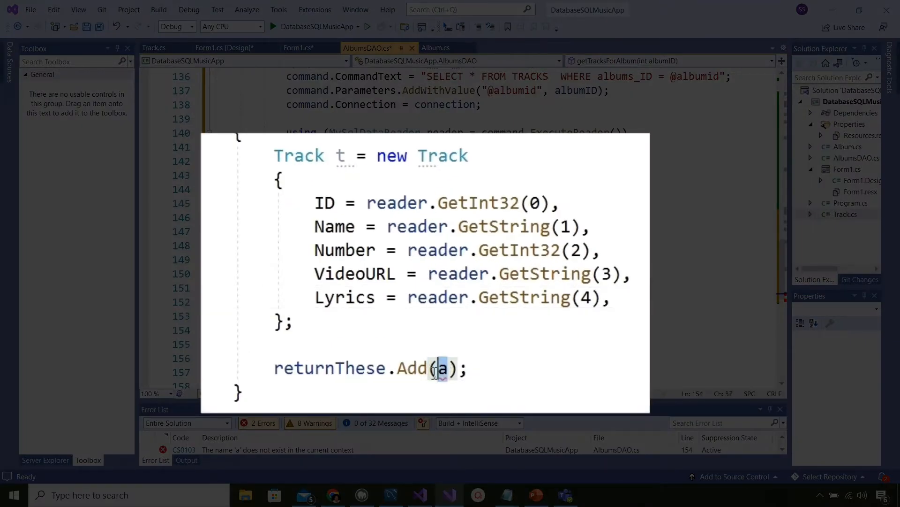
Add t to returnThese and change the return type to List<Track>.
type("t")
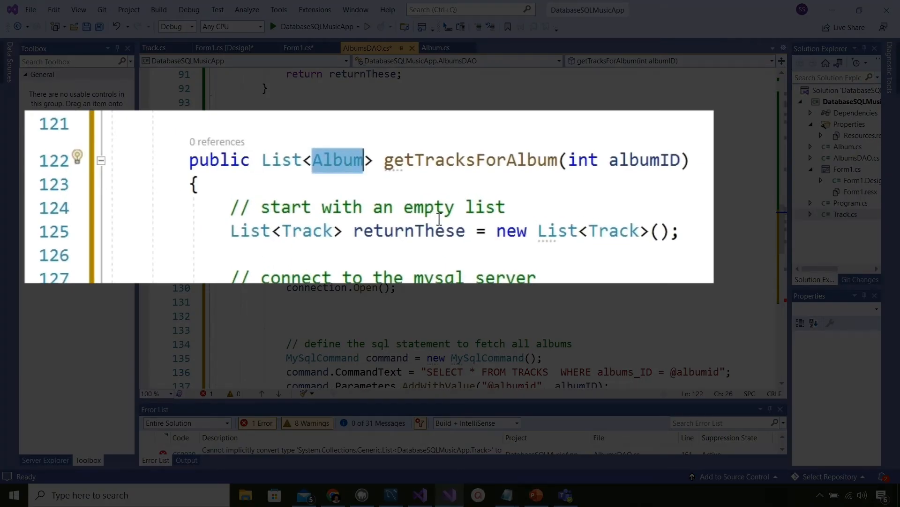
type("Track")
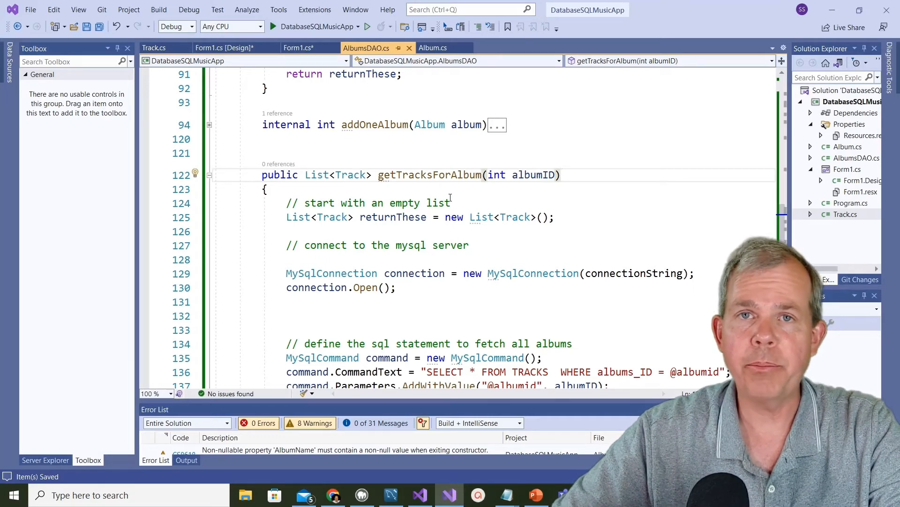
Declare a tracksBindingSource BindingSource field in Form1 under albumbBindingSource.
left_click(299, 47)
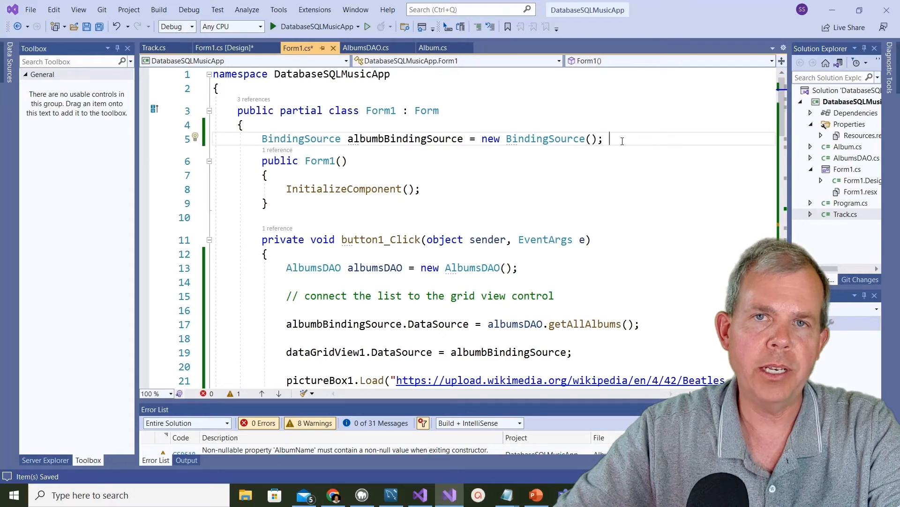
type("Binding")
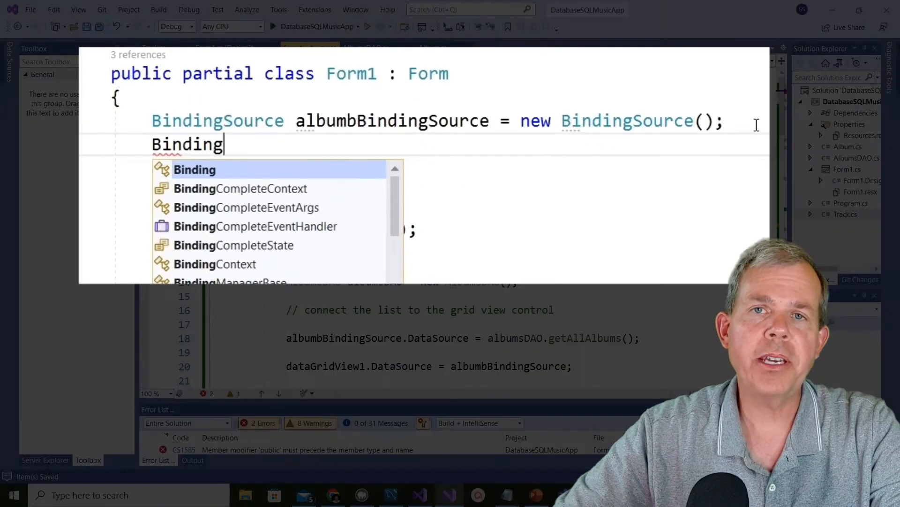
type("Source tracks")
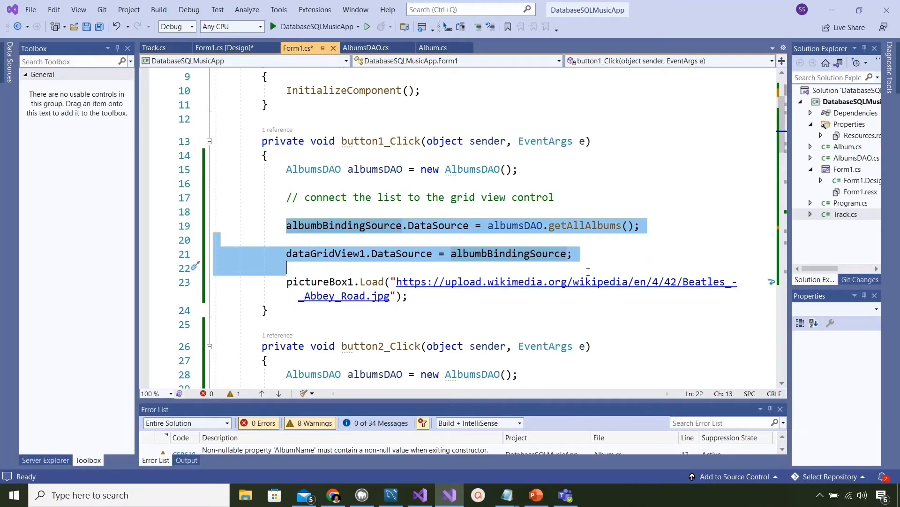
In the cell-click handler, add AlbumsDAO albumsDAO = new AlbumsDAO() and a tracksBindingSource.DataSource line.
scroll("down", 3)
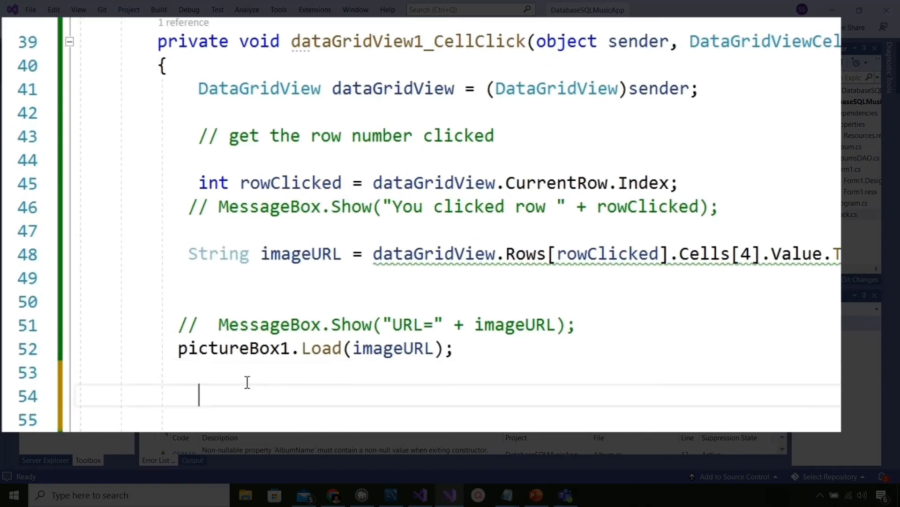
type("albumbBindingSource.DataSource = albumsDAO.getAllAlbums();")
type("dataGridView1.DataSource = albumbBindingSource;")
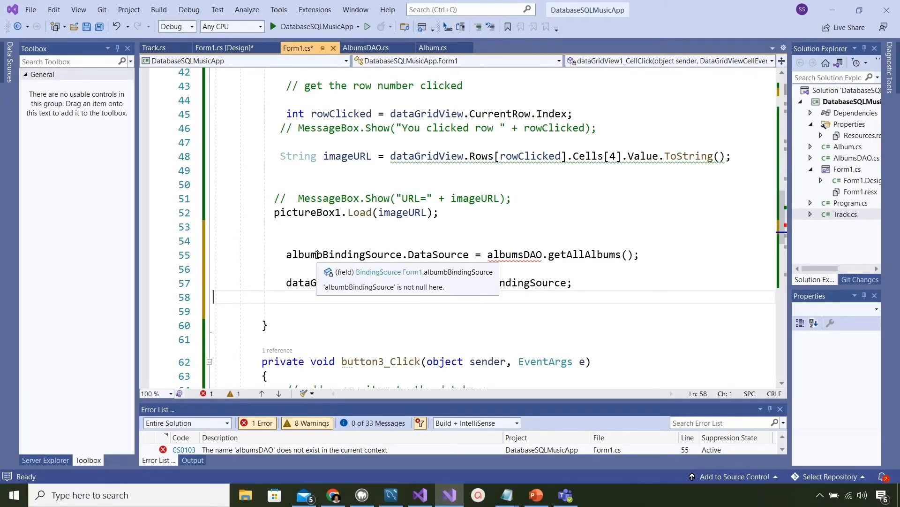
type("tracks")
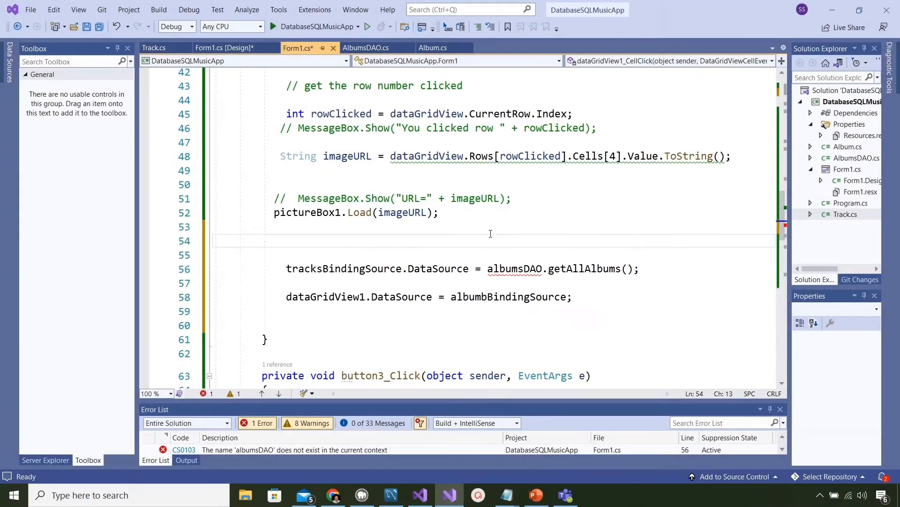
type("Al")
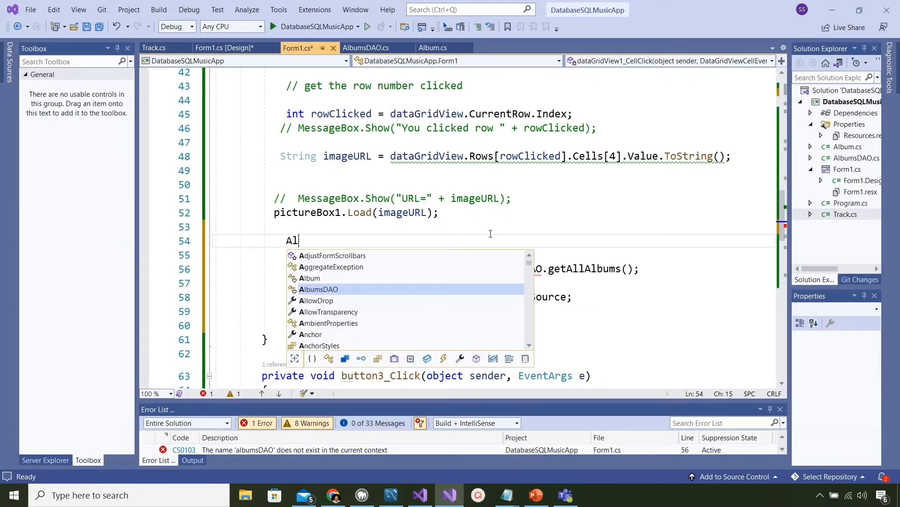
type("bumsDAO")
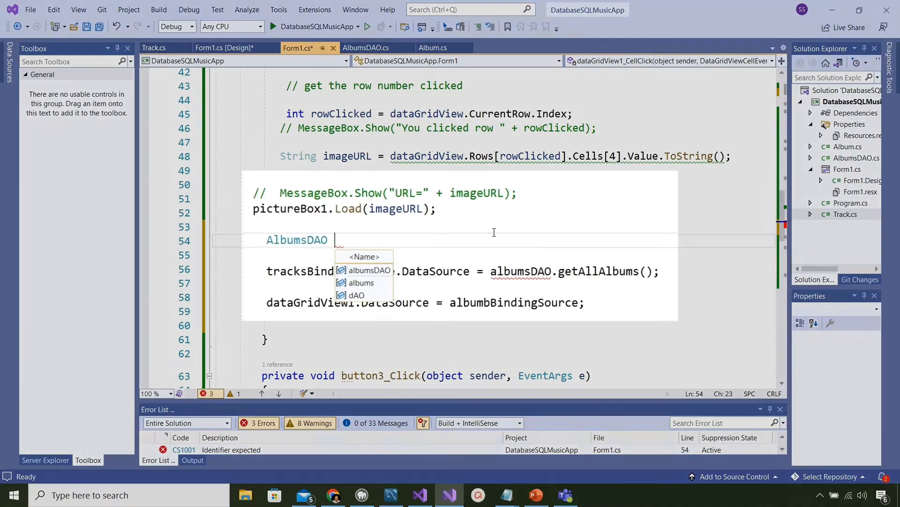
type("albumsDAO = n")
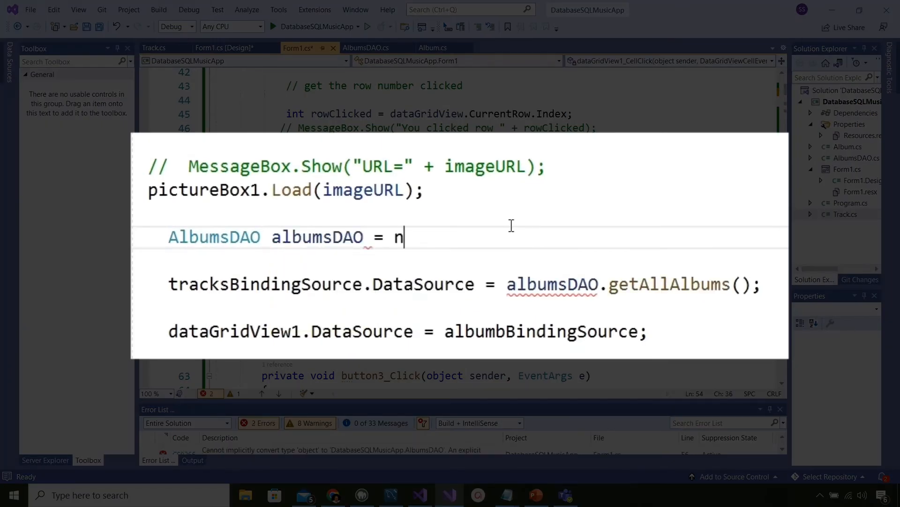
type("ew AlbumsDAO")
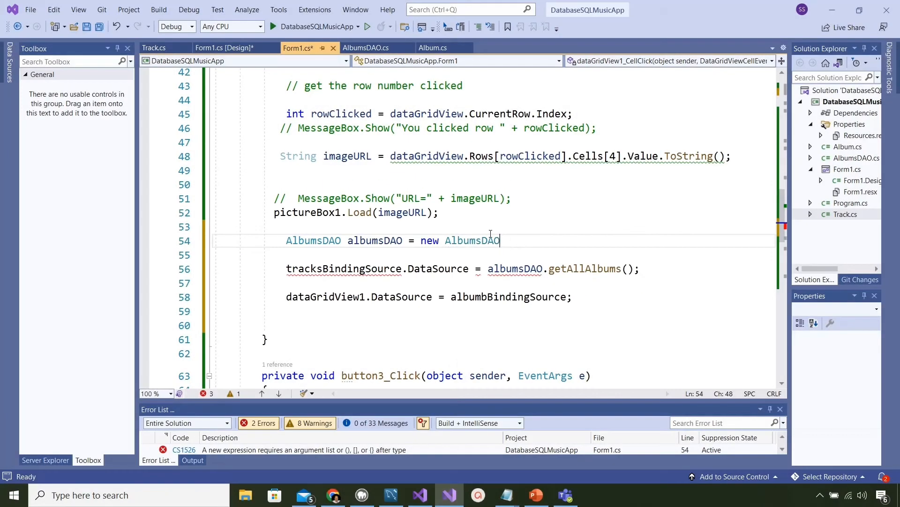
type("();")
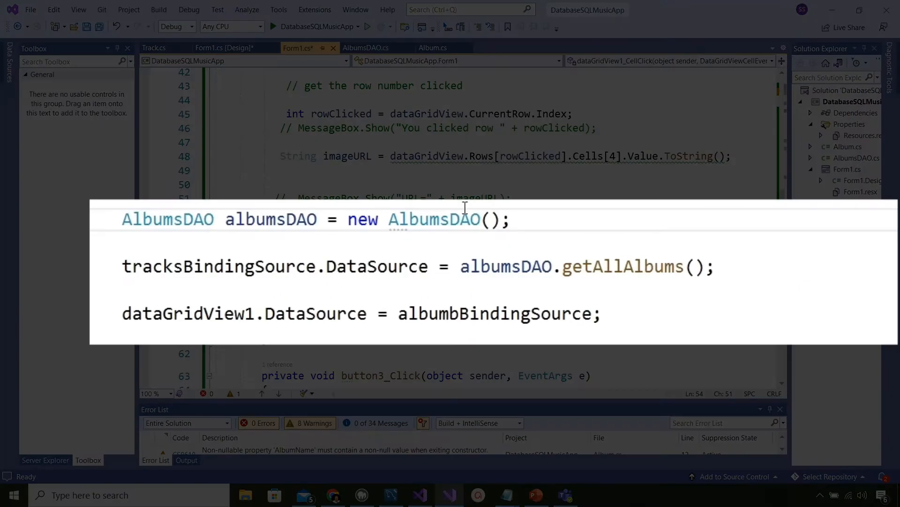
mouse_move(557, 270)
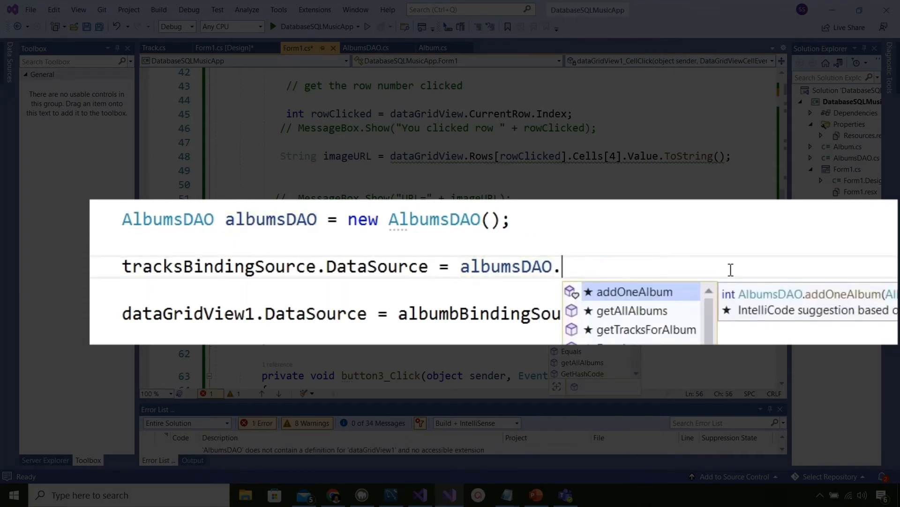
Set tracksBindingSource.DataSource to albumsDAO.getTracksForAlbum(), argument still missing.
type("tr")
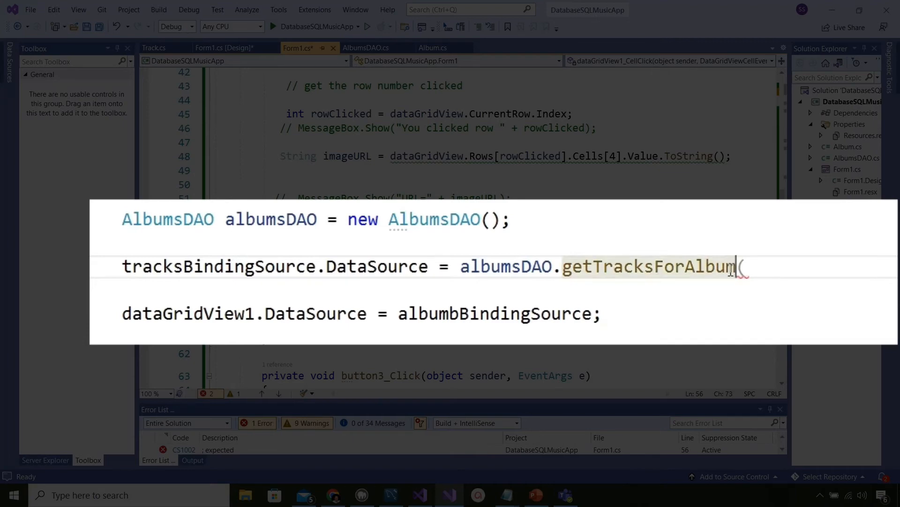
type(");")
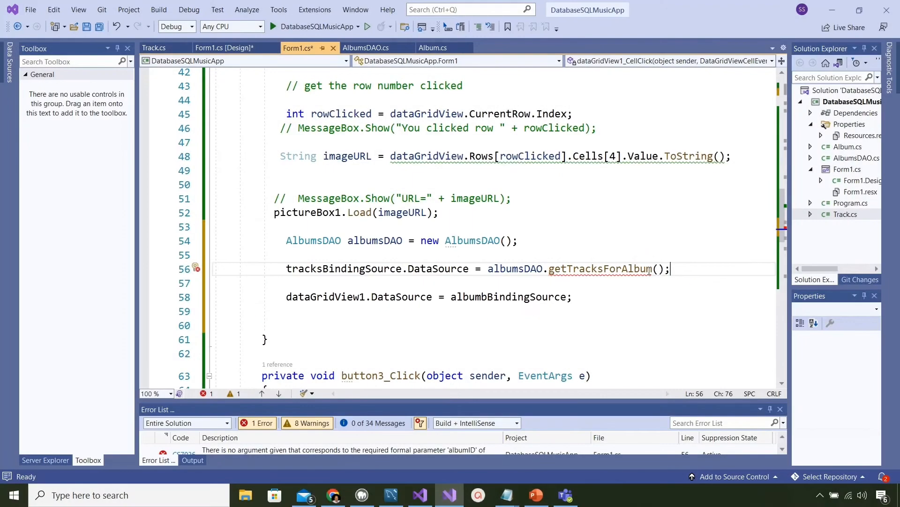
mouse_move(342, 114)
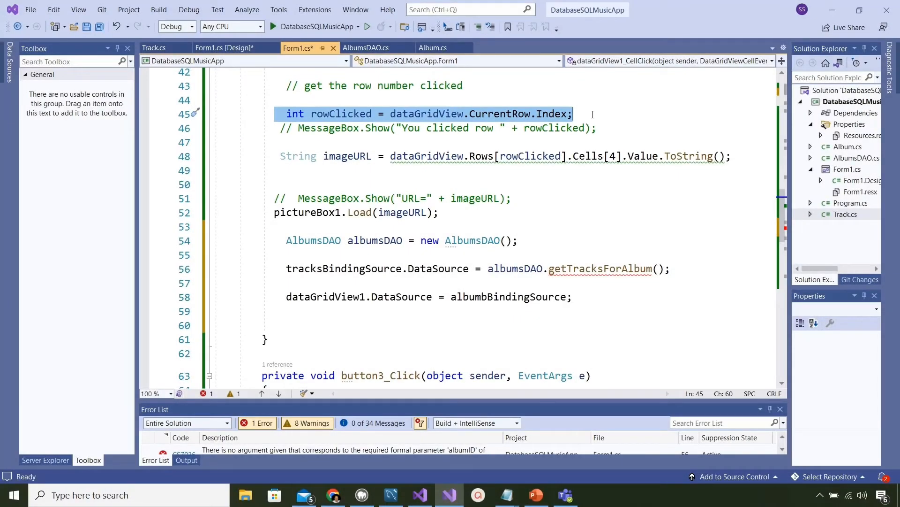
Pass (int)dataGridView.Rows[rowClicked].Cells[0].Value to getTracksForAlbum using the 'Add explicit cast' fix.
type("da")
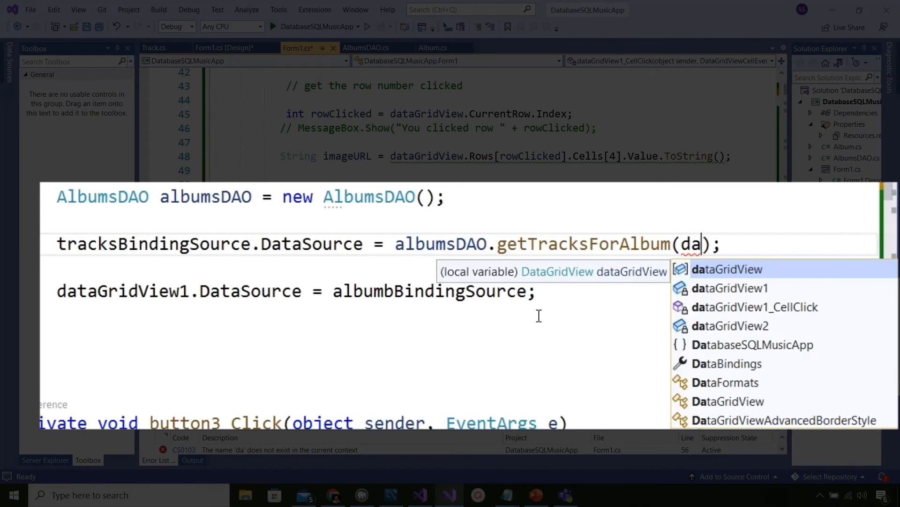
type("dataGridView.")
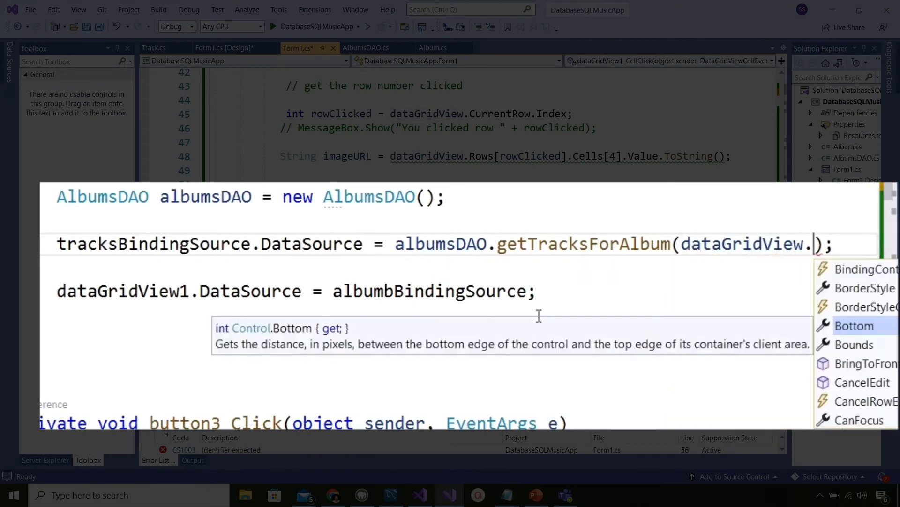
type("Rows[rowClicked].")
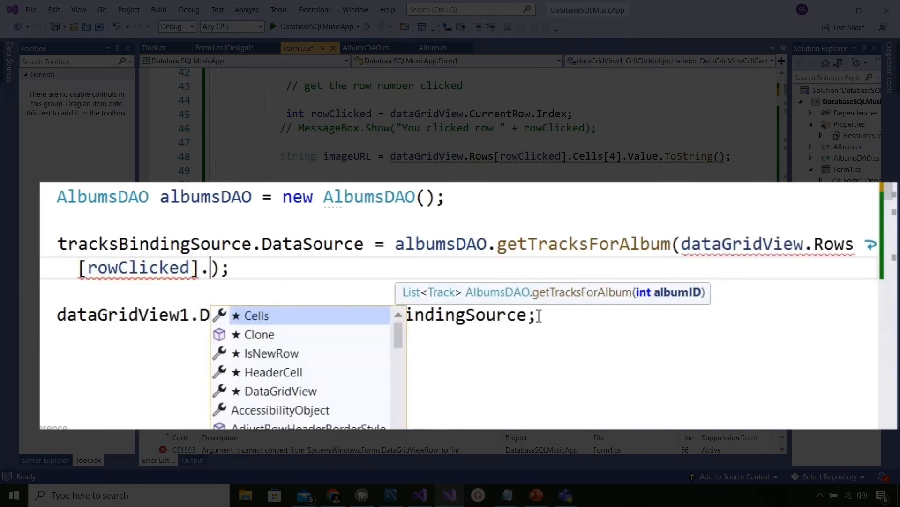
type("Cells[0]")
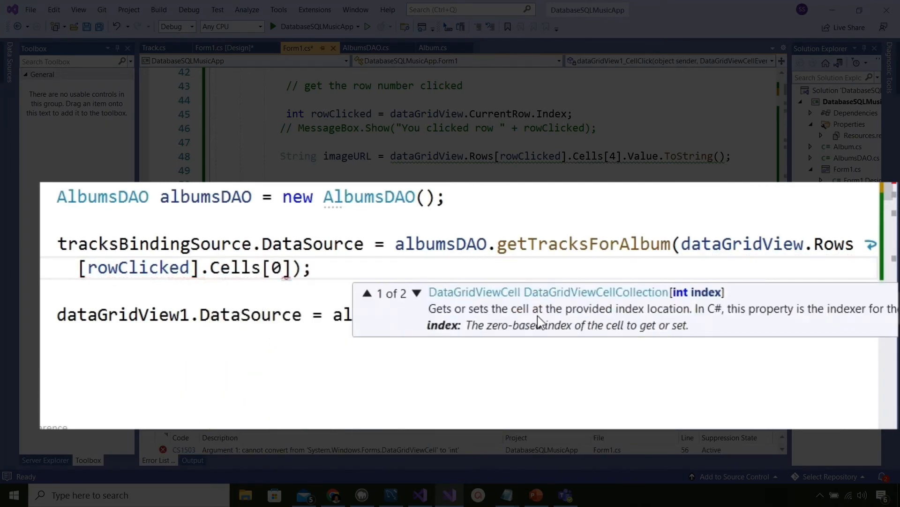
type(".Value")
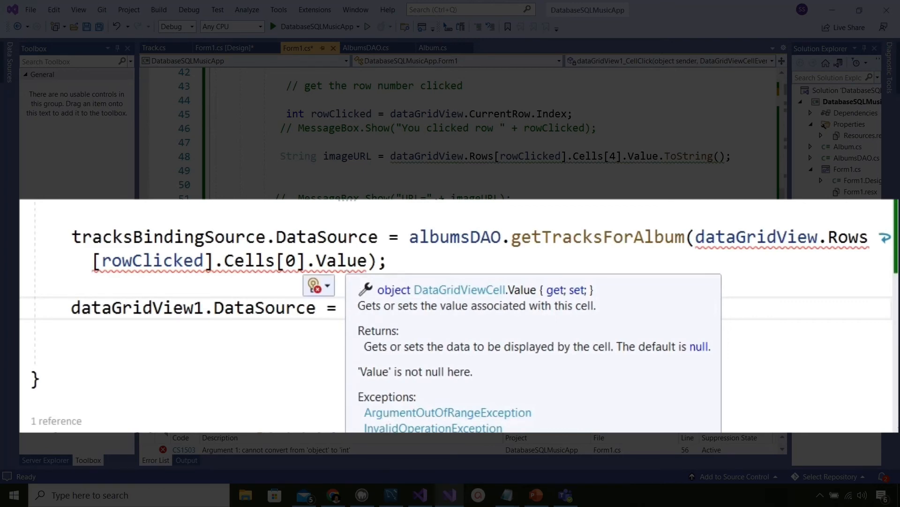
left_click(315, 298)
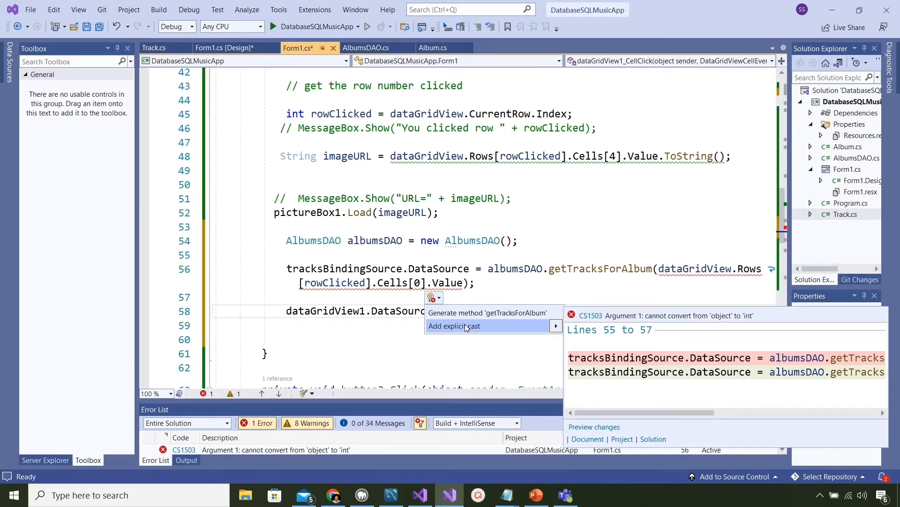
left_click(455, 325)
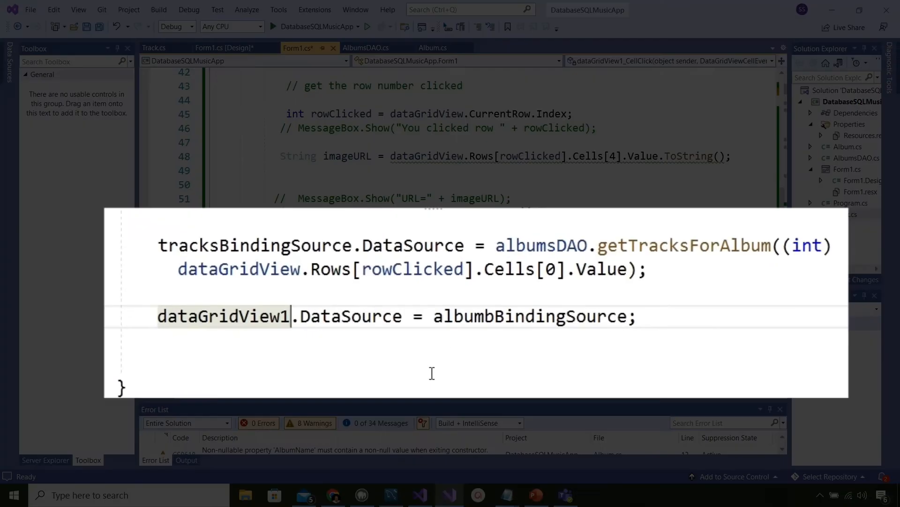
Set dataGridView2.DataSource to tracksBindingSource and start the app.
type("2")
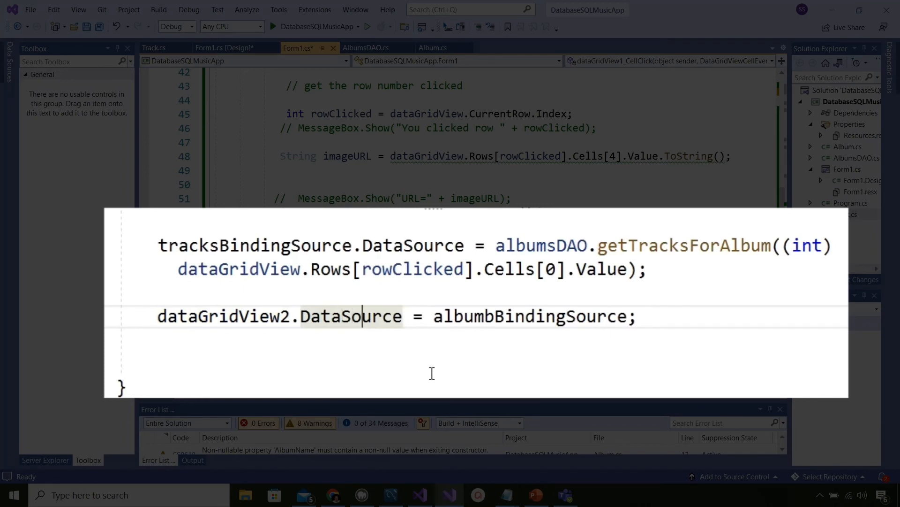
double_click(454, 317)
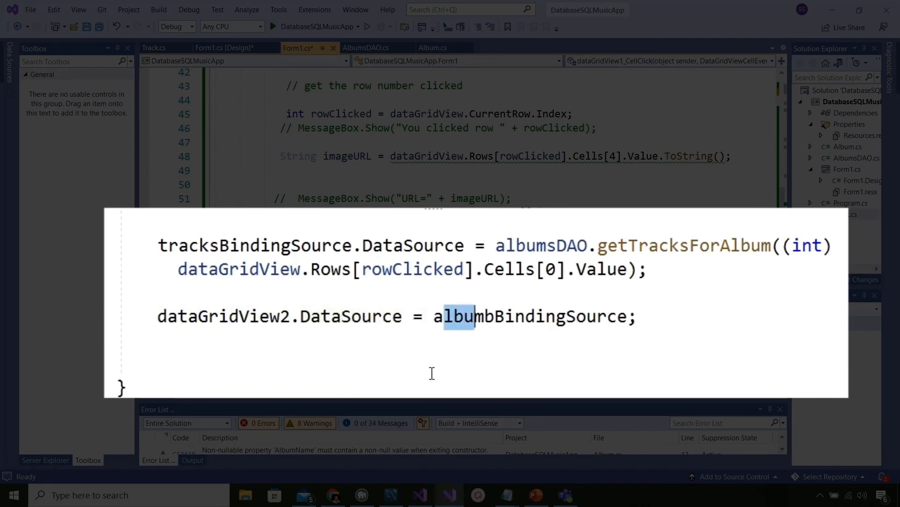
type("tr")
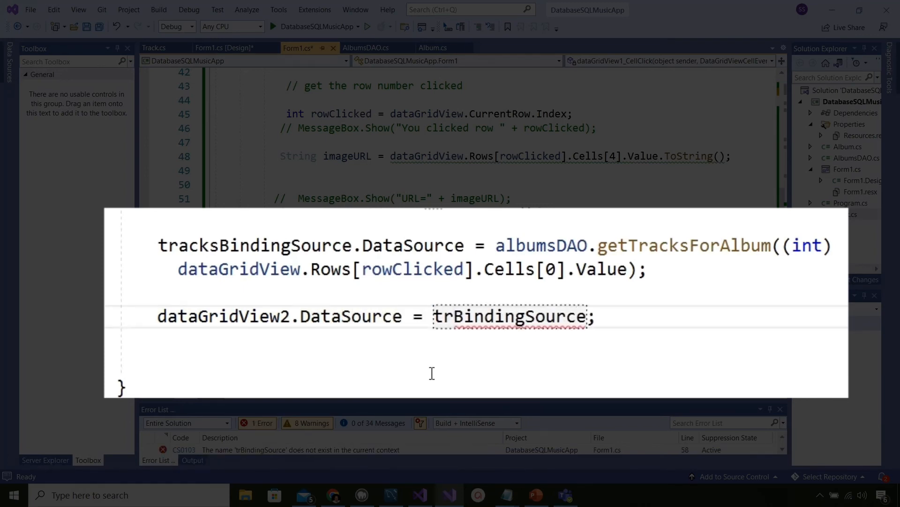
type("tracksBindingSource")
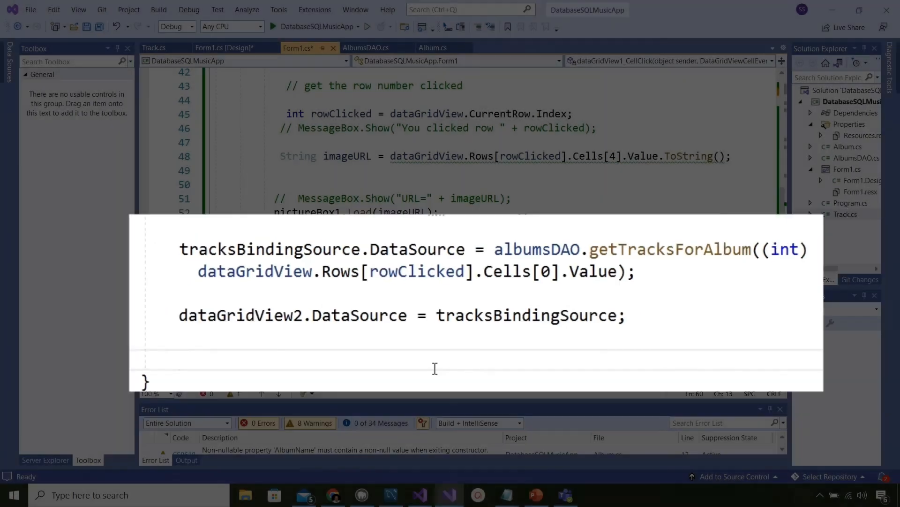
left_click(260, 26)
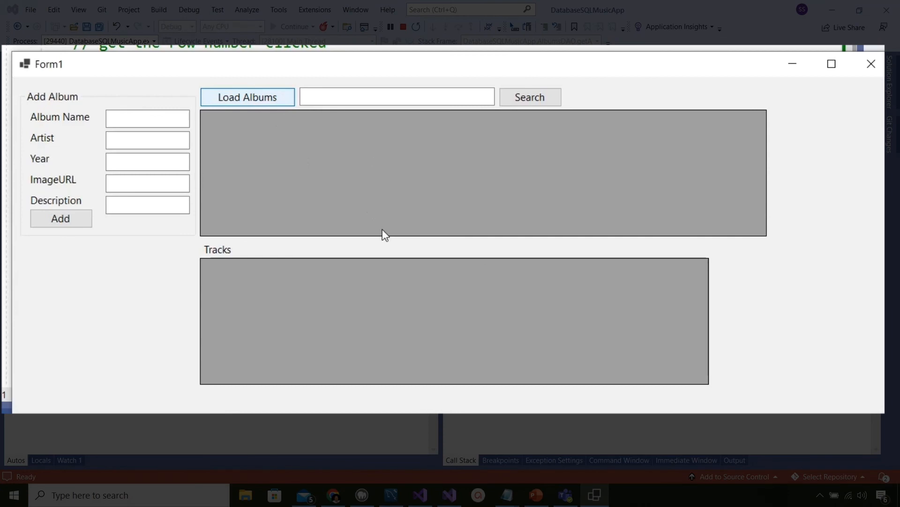
Load the albums and select Help, Rubber Soul, Abbey Road and Help to verify the Tracks grid updates.
left_click(246, 96)
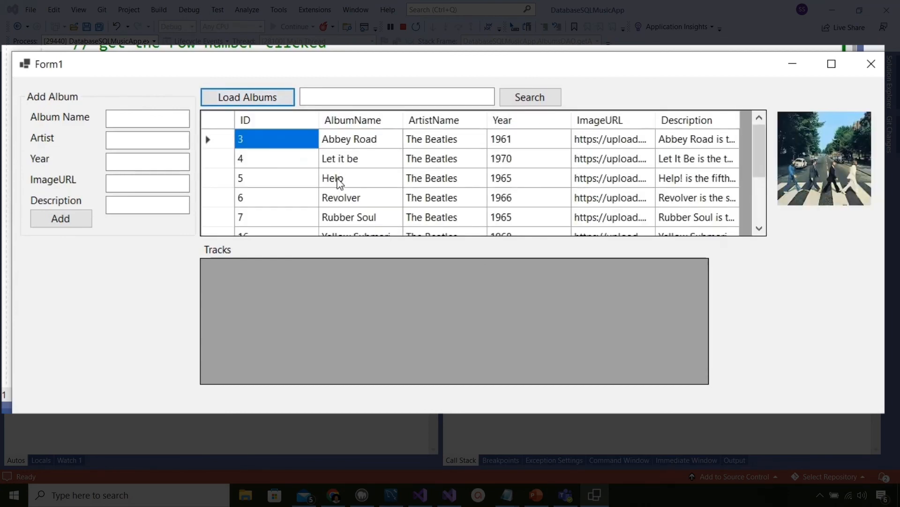
left_click(332, 177)
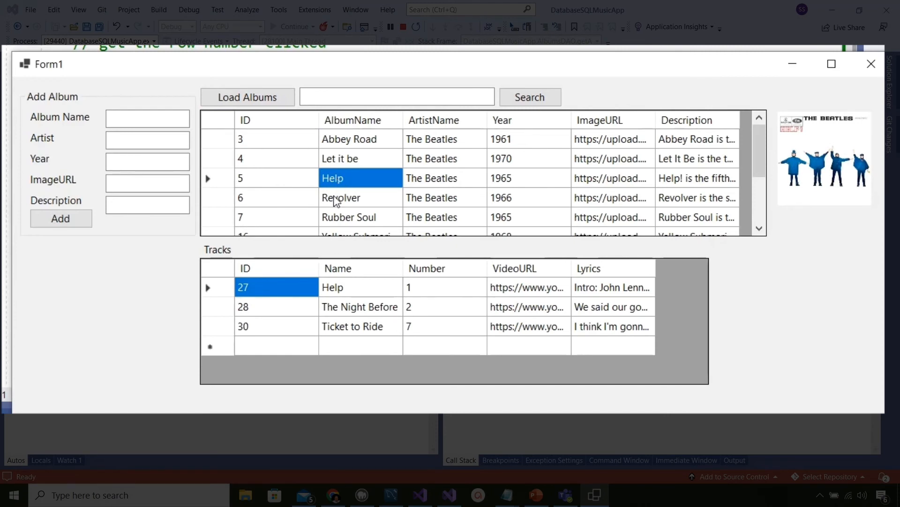
left_click(348, 217)
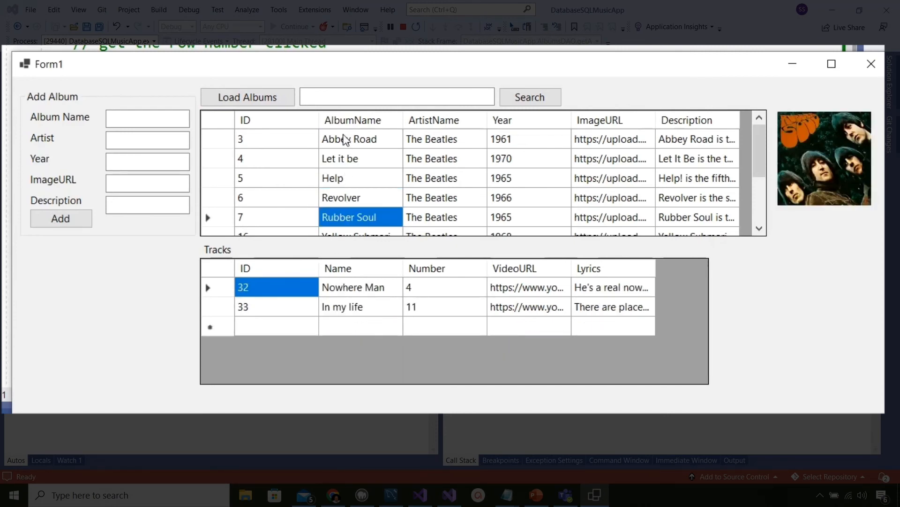
left_click(349, 139)
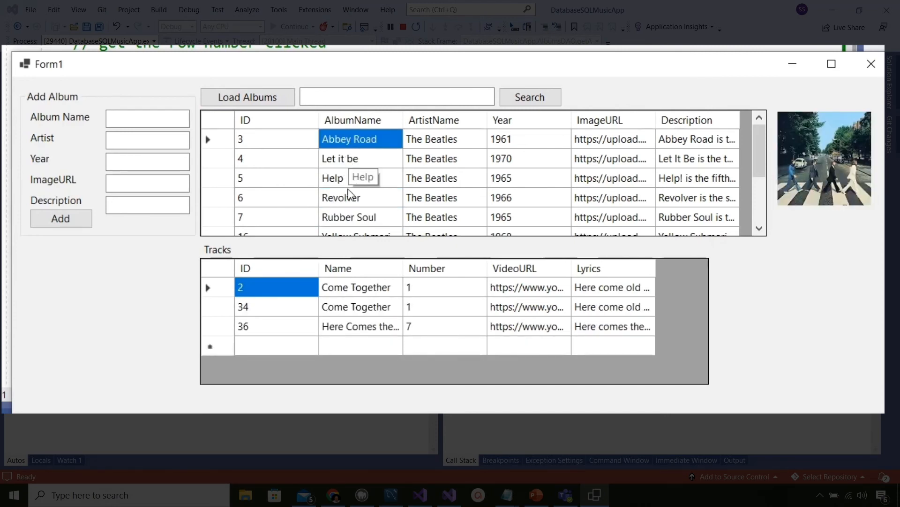
left_click(332, 177)
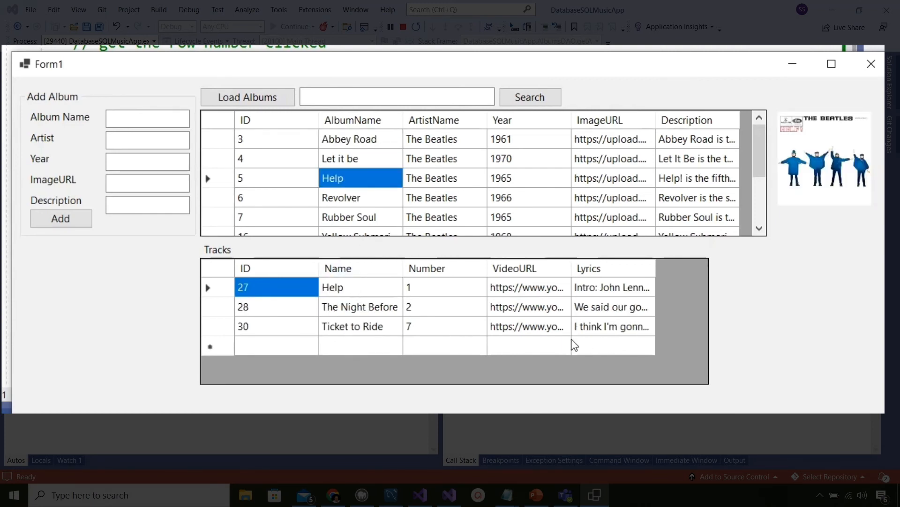
mouse_move(379, 311)
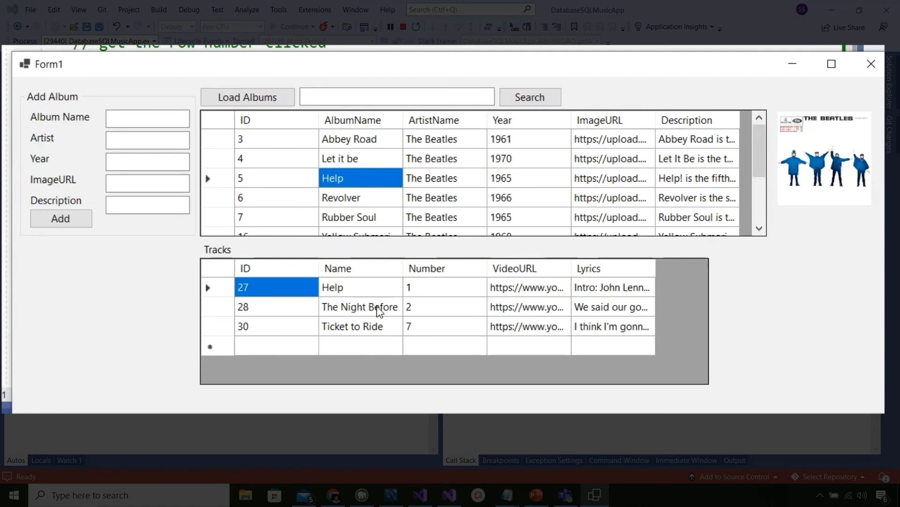